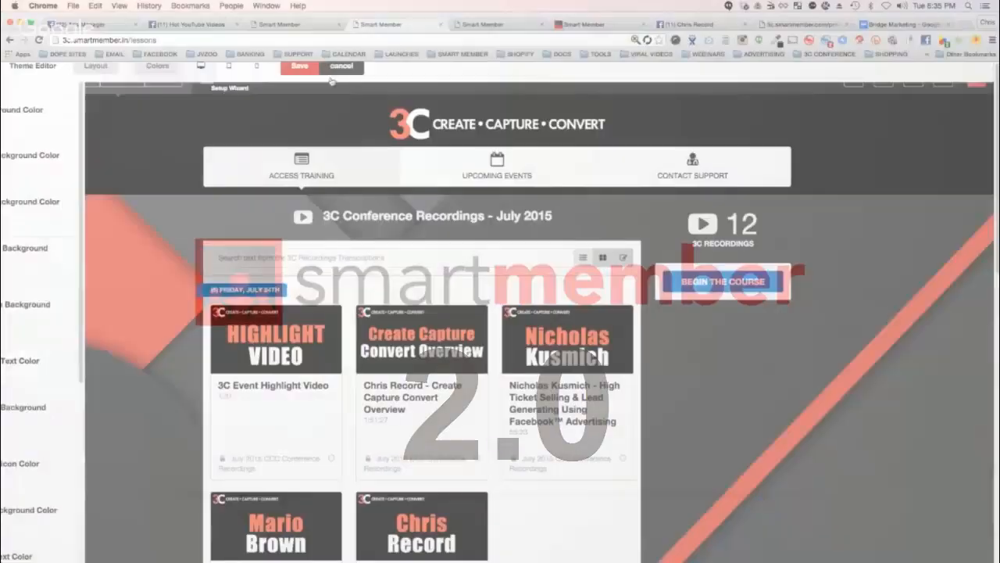
Cancel the theme editor to return to the 3C Conference Recordings lesson page.
click(350, 69)
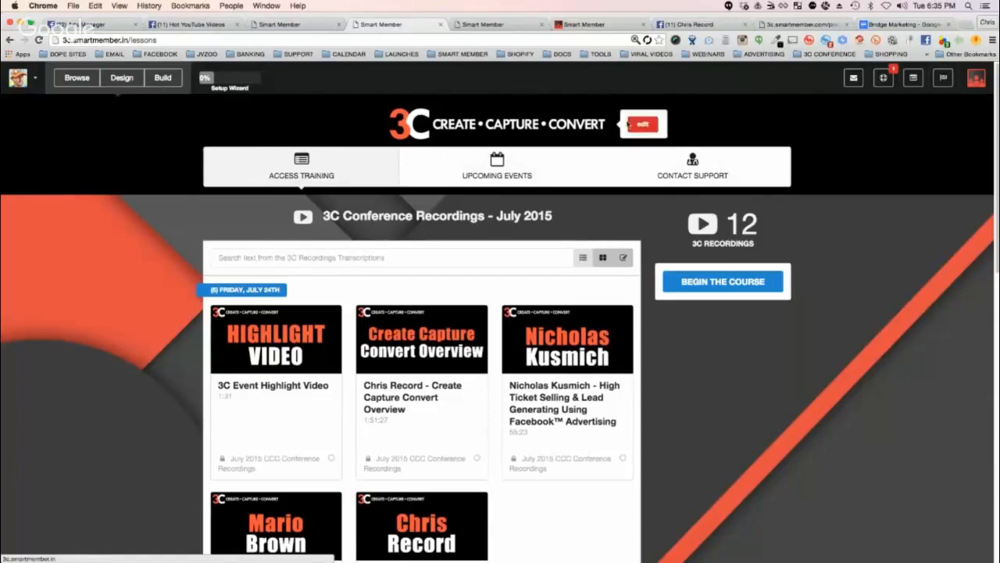
Open General Settings and look at the logo upload option, cancelling without choosing a file.
click(644, 124)
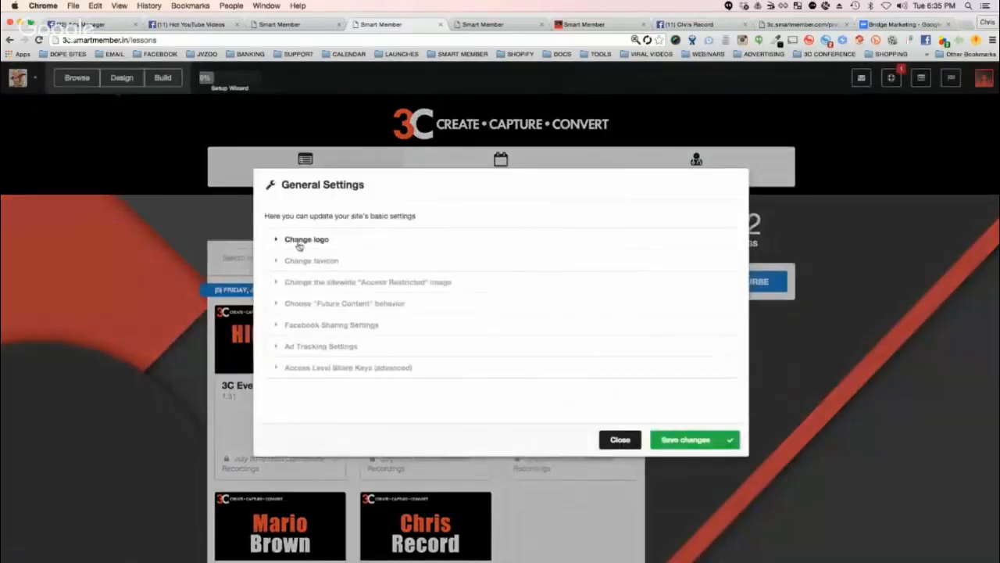
click(305, 239)
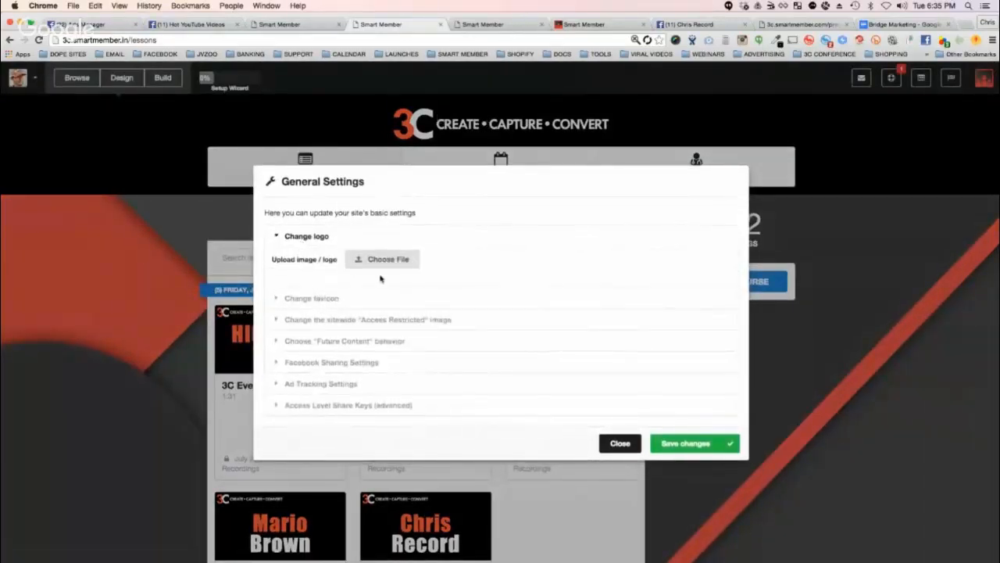
click(383, 259)
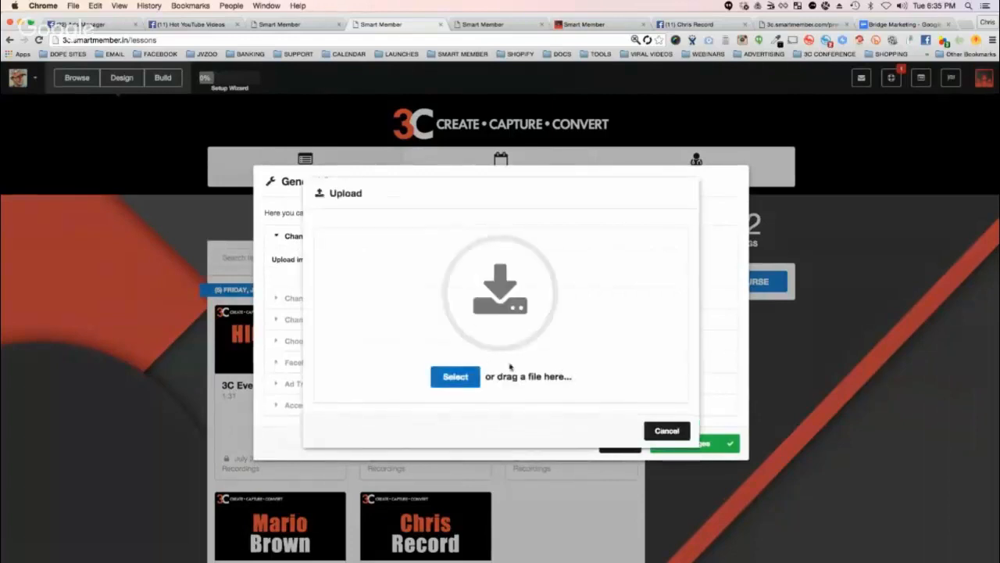
click(667, 430)
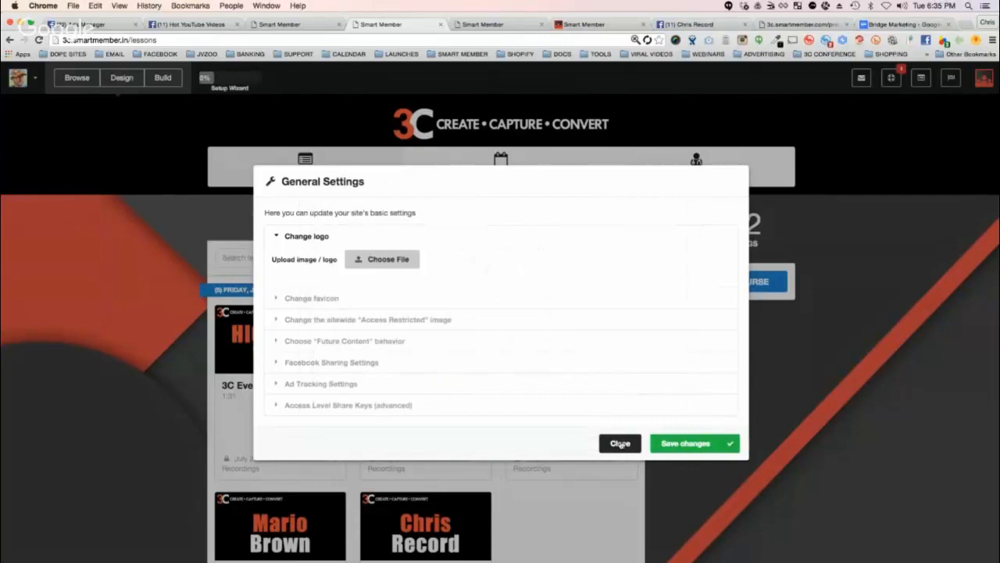
click(311, 298)
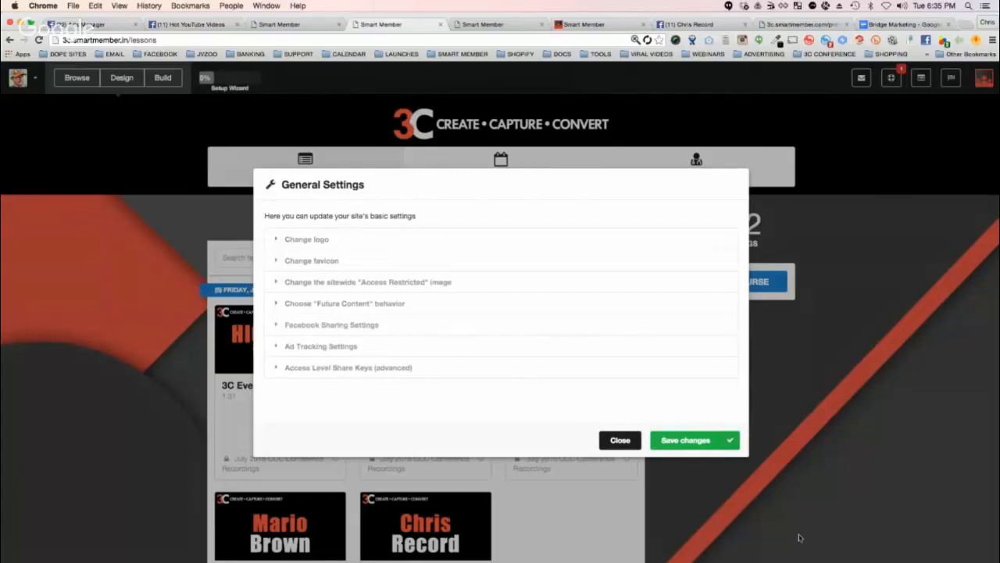
mouse_move(370, 204)
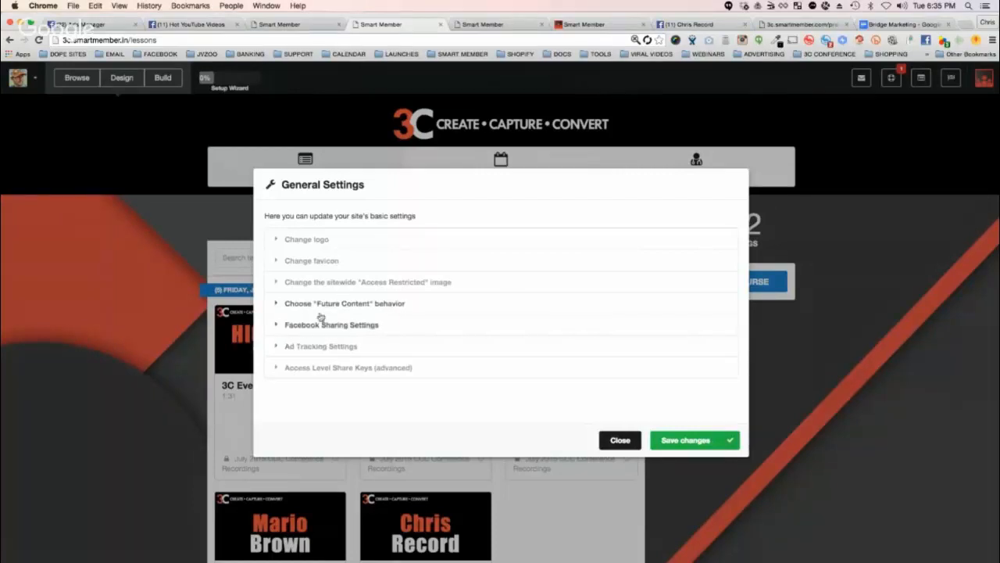
Scroll through the Facebook Sharing Settings fields, then close General Settings.
click(332, 324)
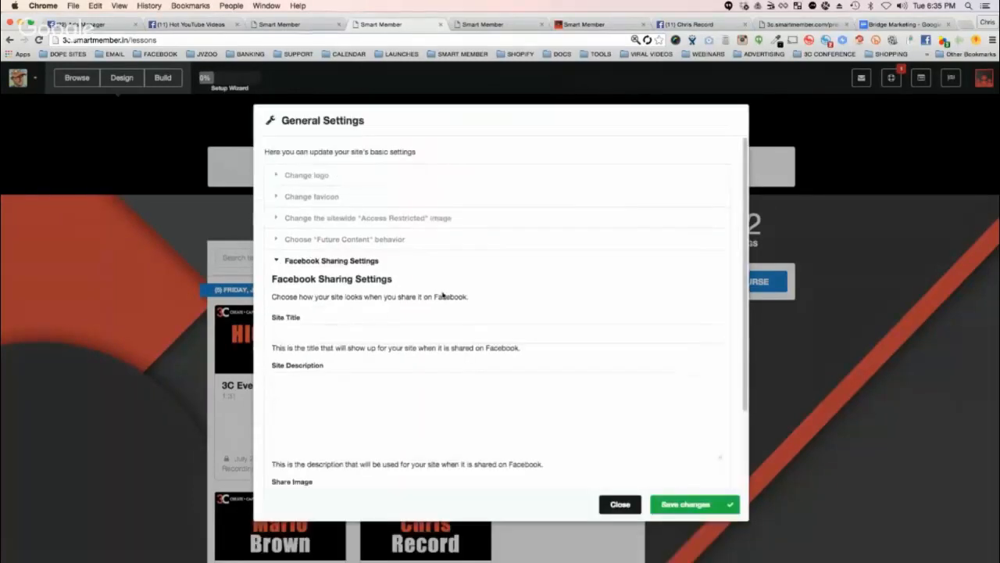
scroll(down, 3)
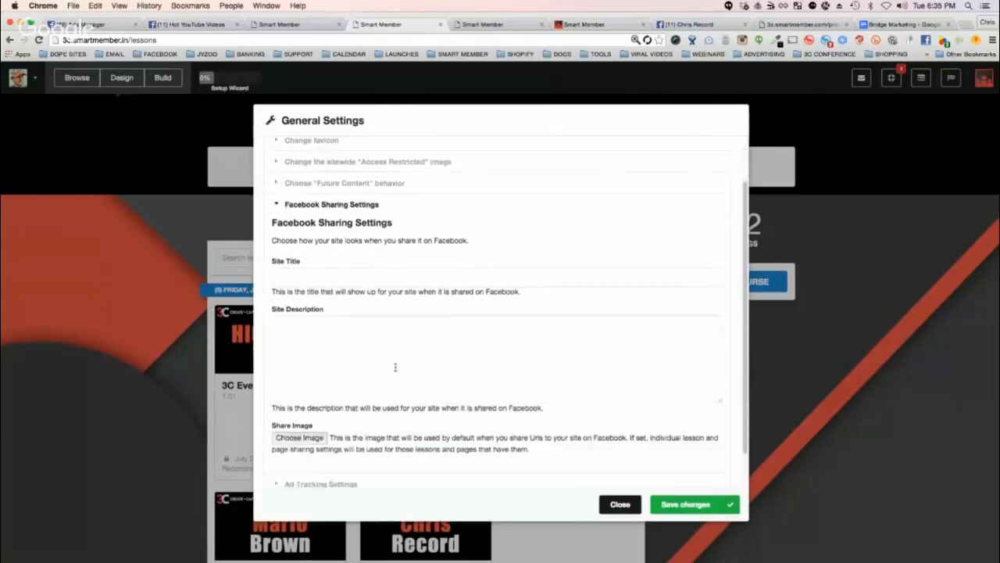
scroll(down, 3)
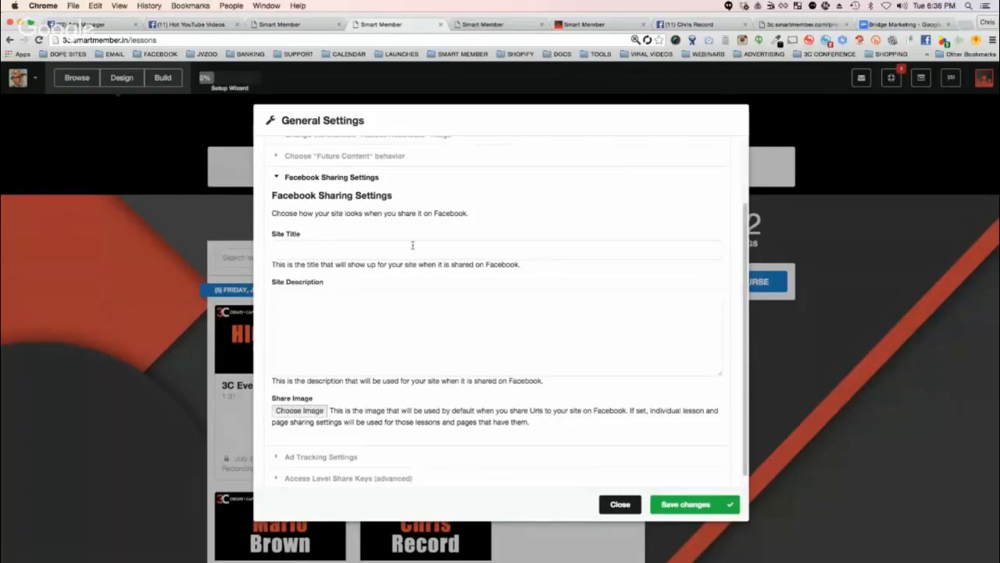
mouse_move(349, 337)
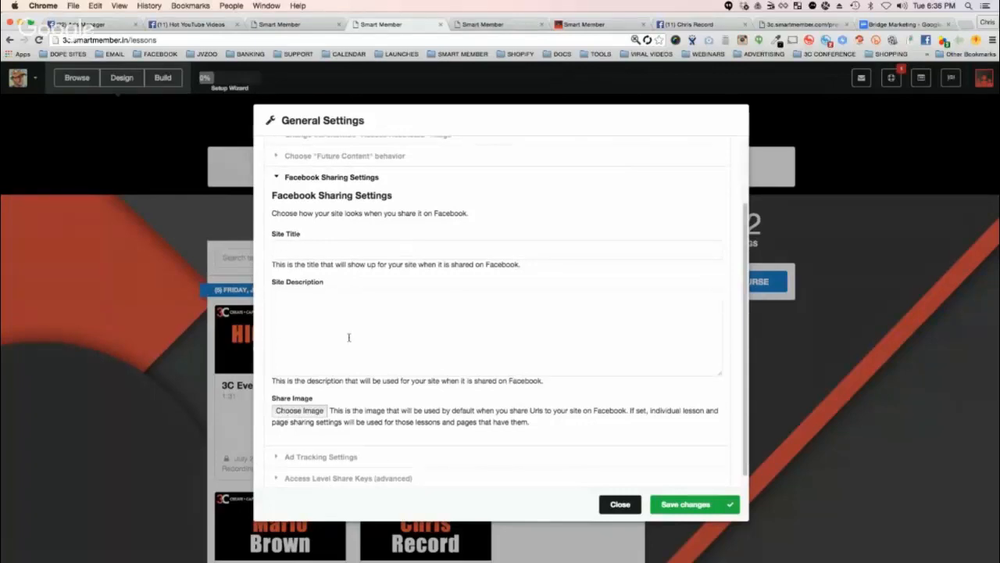
mouse_move(620, 486)
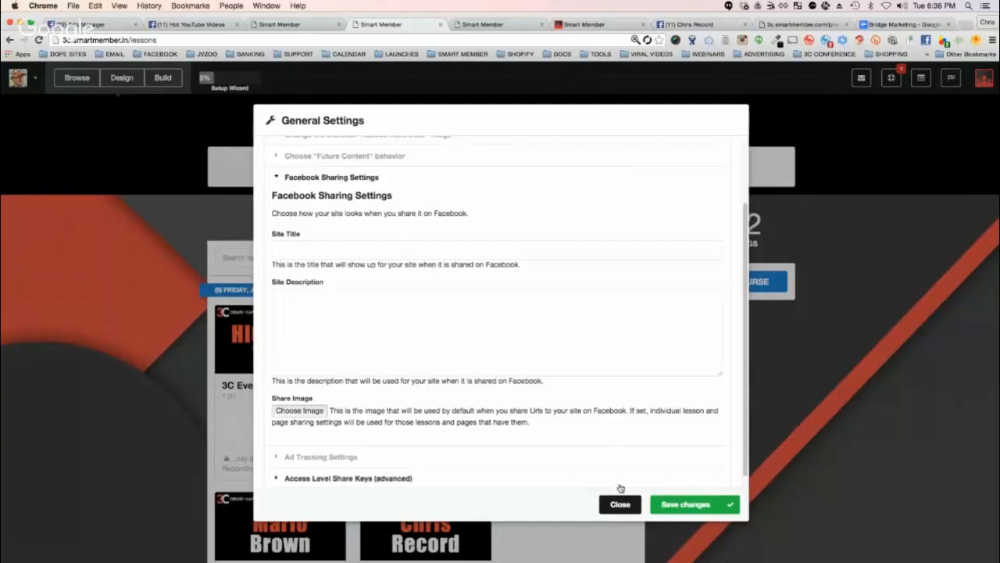
click(619, 504)
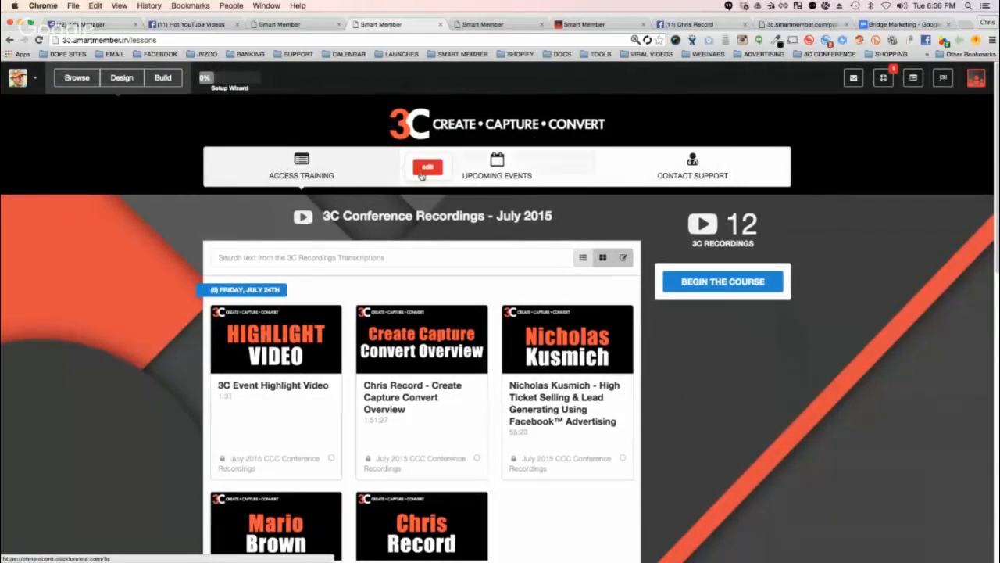
click(428, 166)
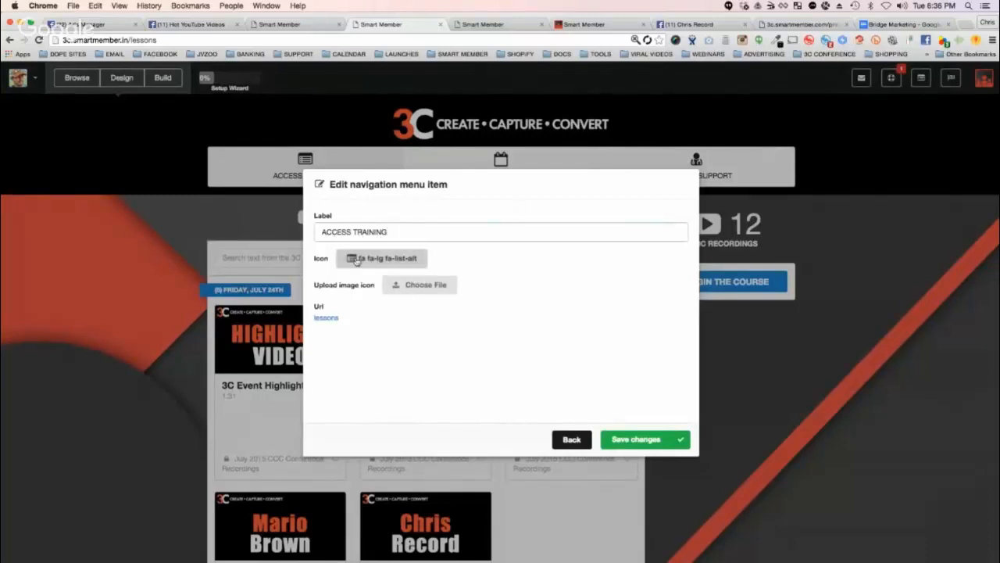
click(325, 318)
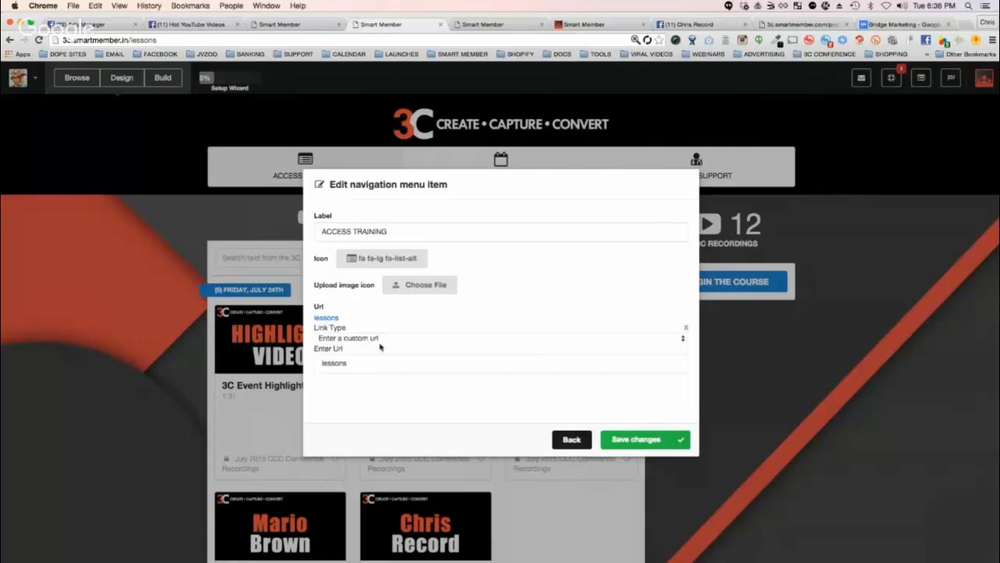
double_click(333, 364)
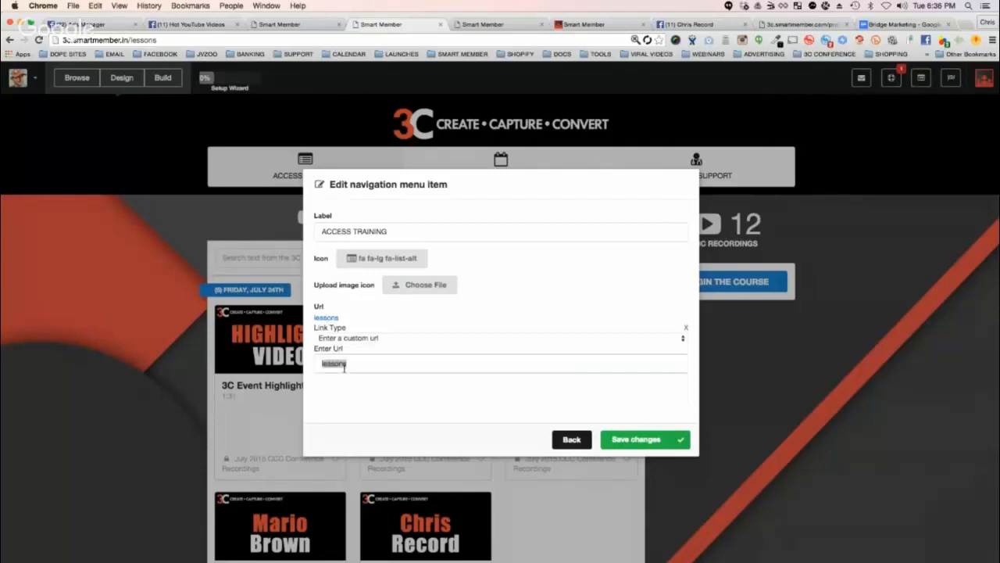
text(HTTP://GOOGLE.COM)
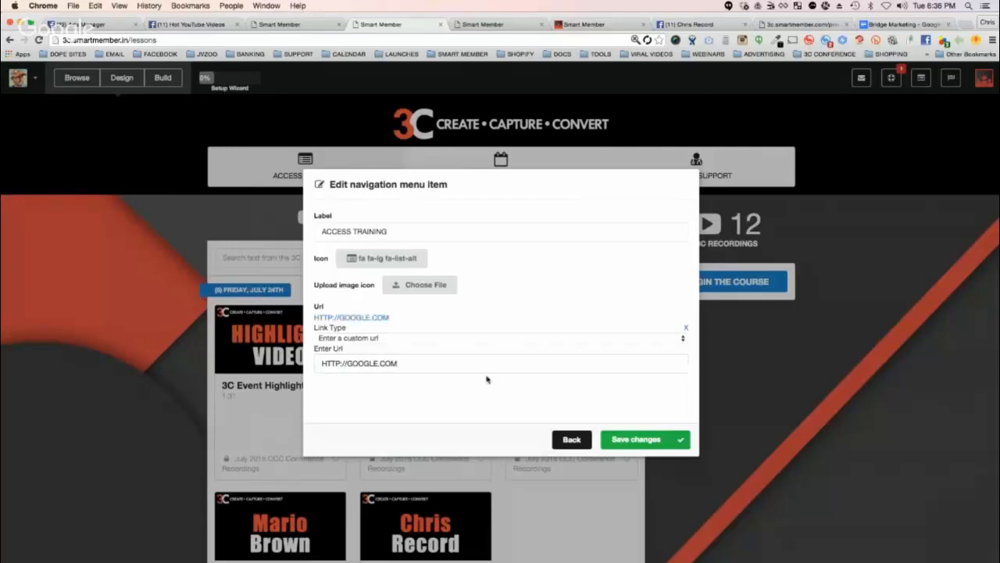
click(645, 439)
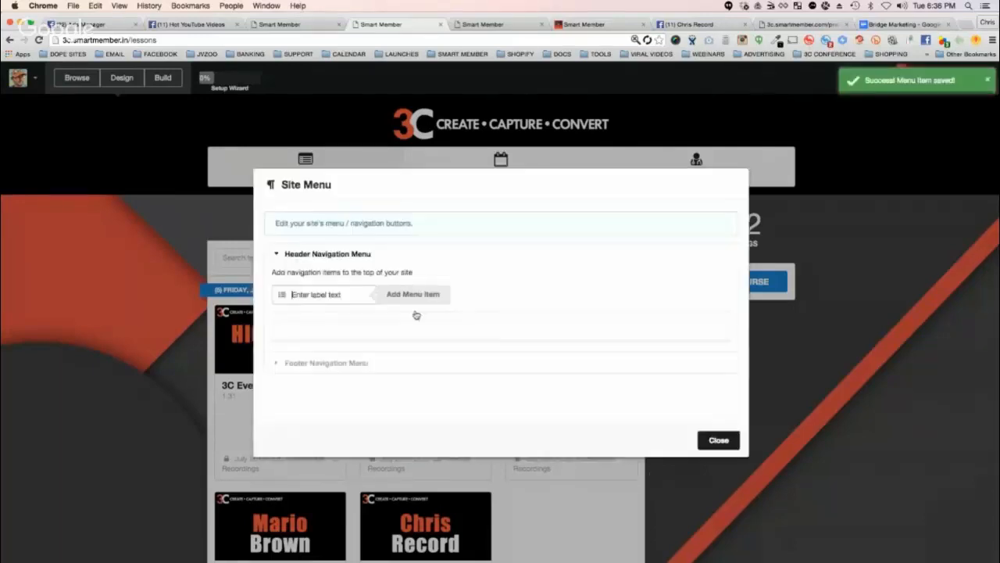
Add a 'THIS IS A TEST' header menu item and open its edit dialog.
click(413, 294)
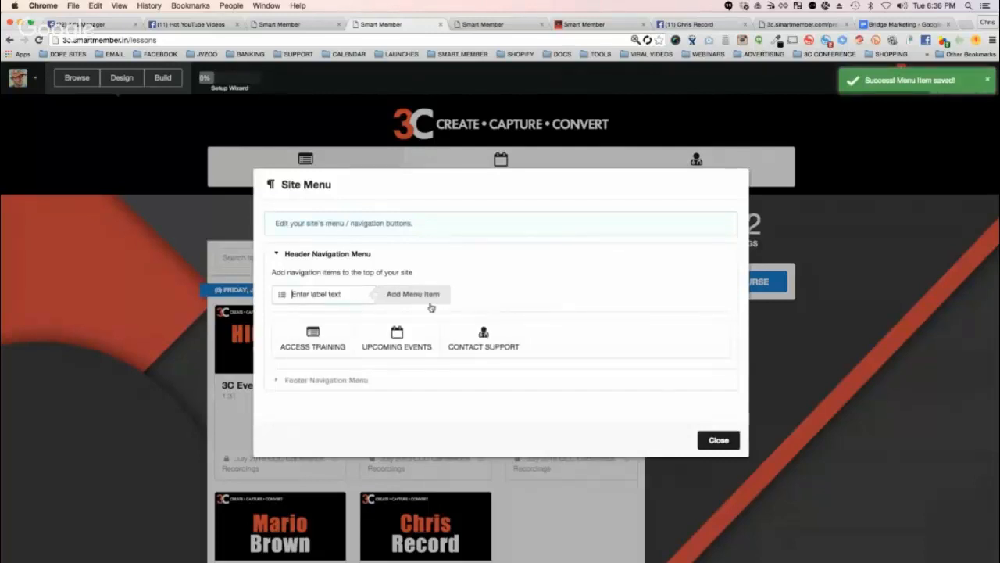
mouse_move(408, 317)
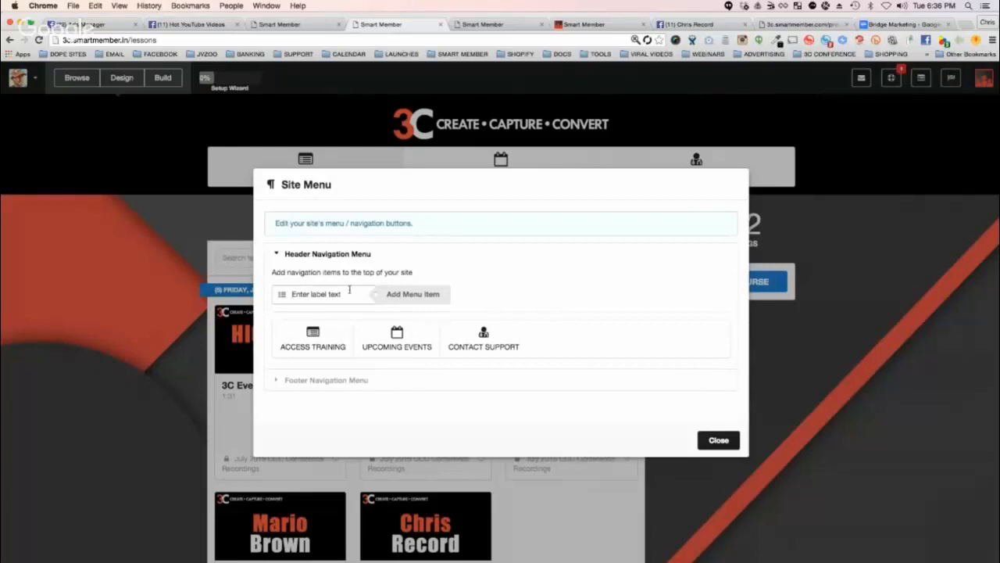
text(this is a)
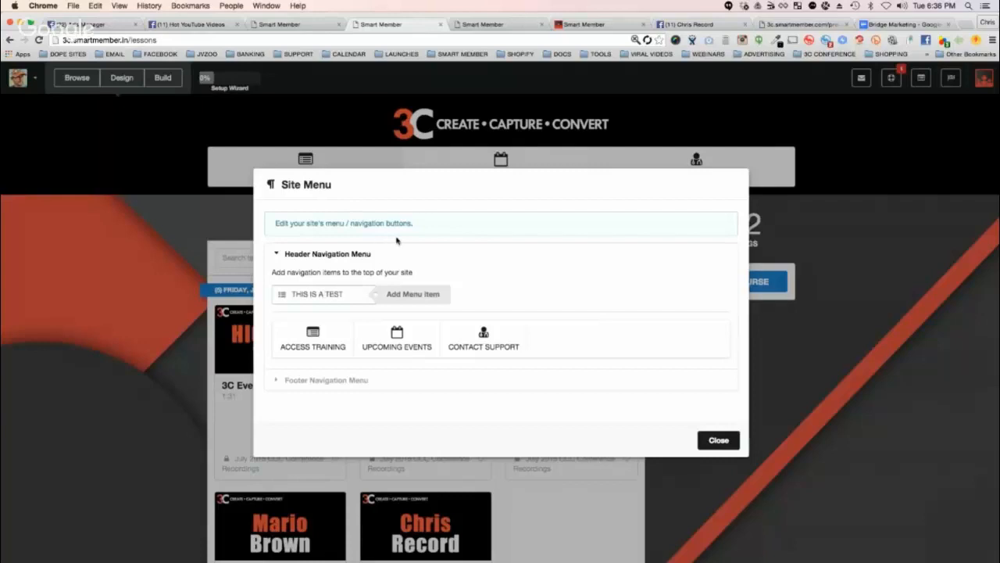
click(413, 294)
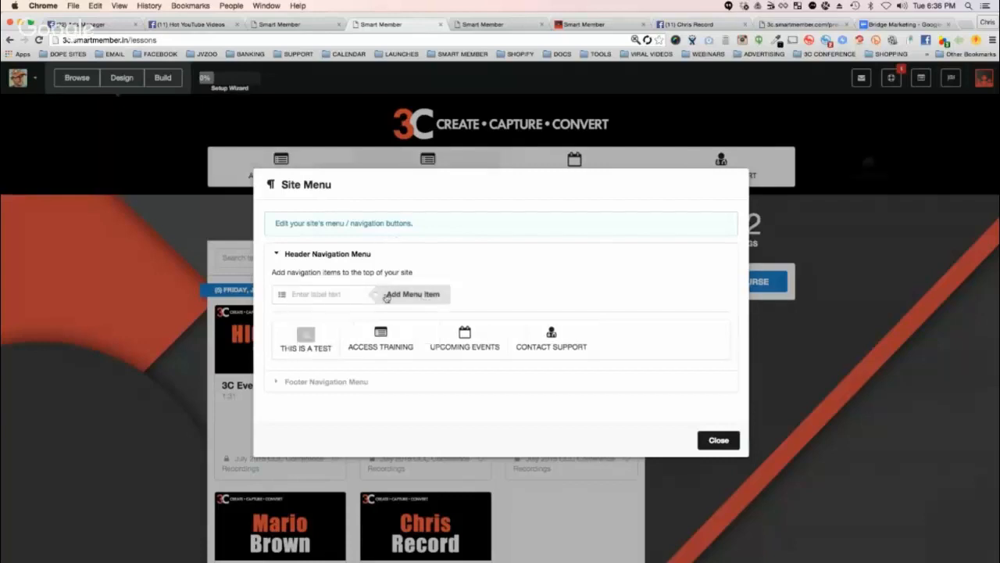
click(412, 294)
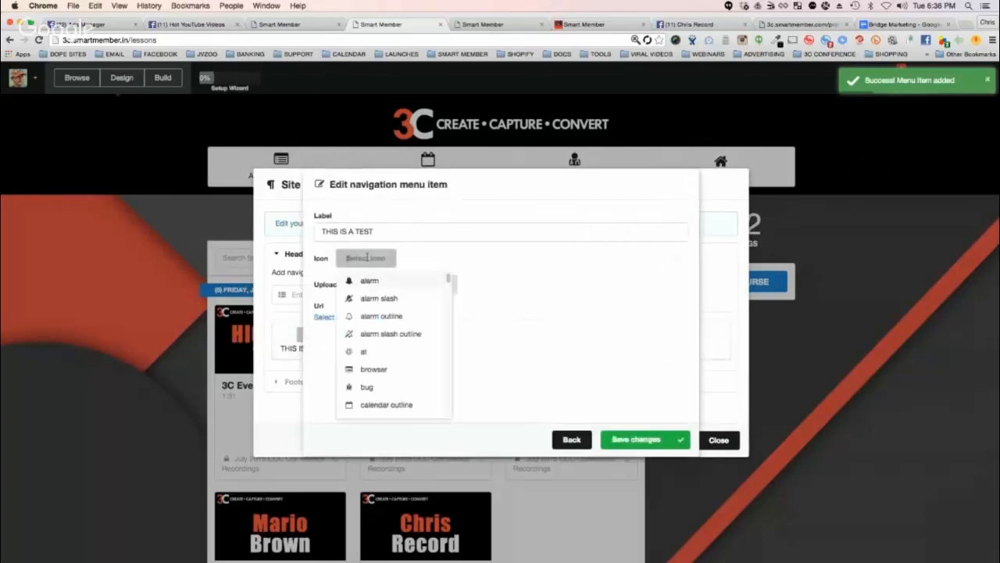
click(367, 280)
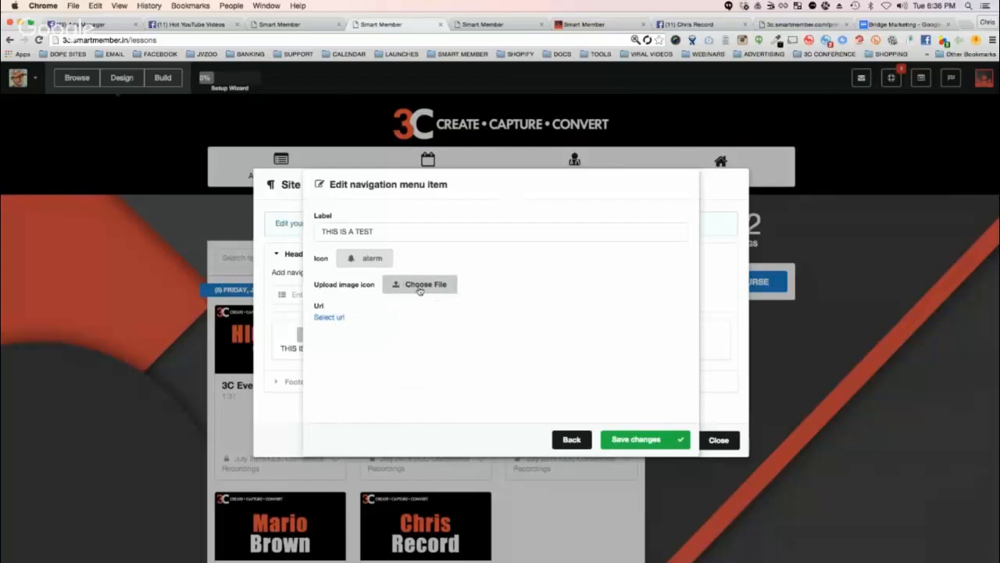
click(420, 284)
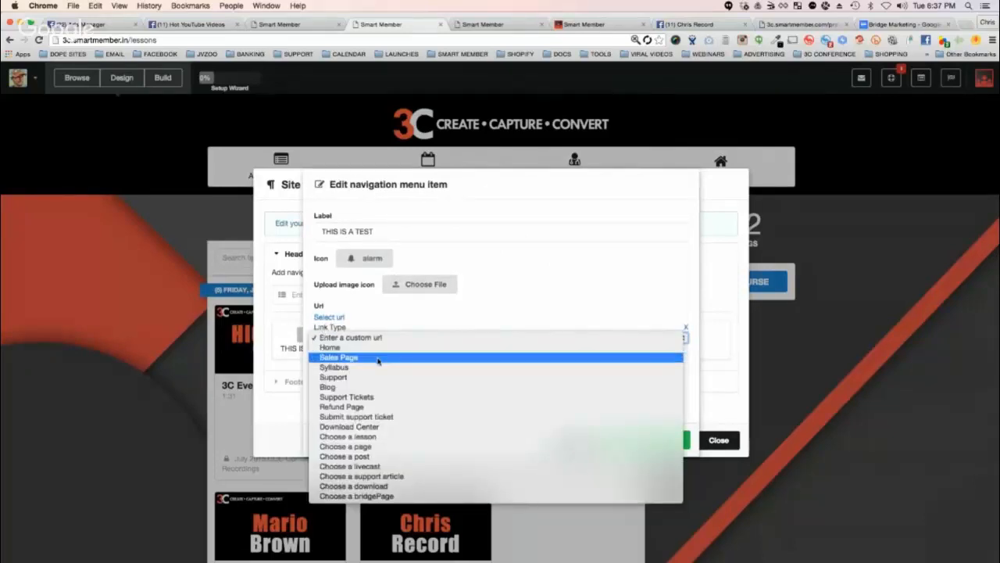
mouse_move(358, 397)
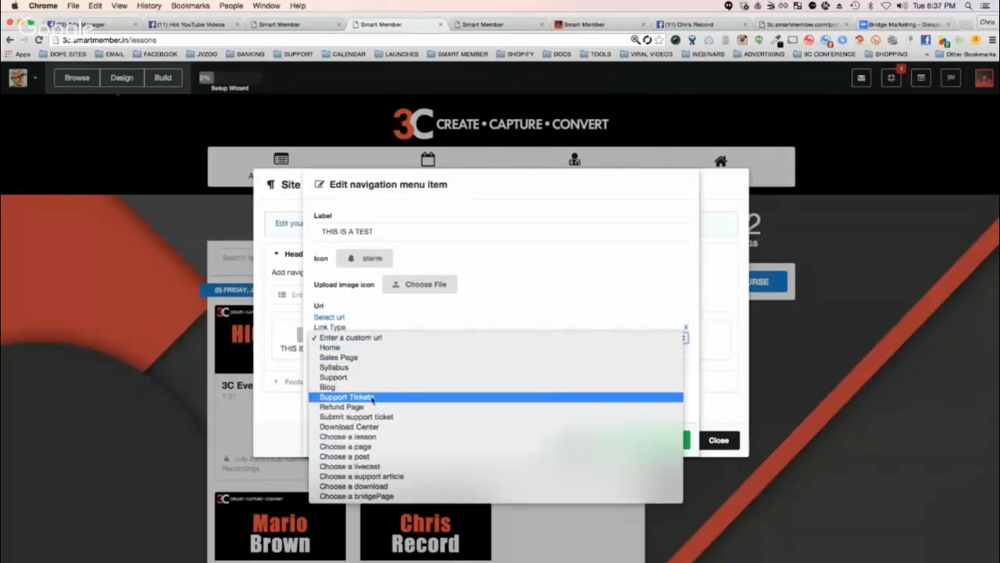
mouse_move(350, 426)
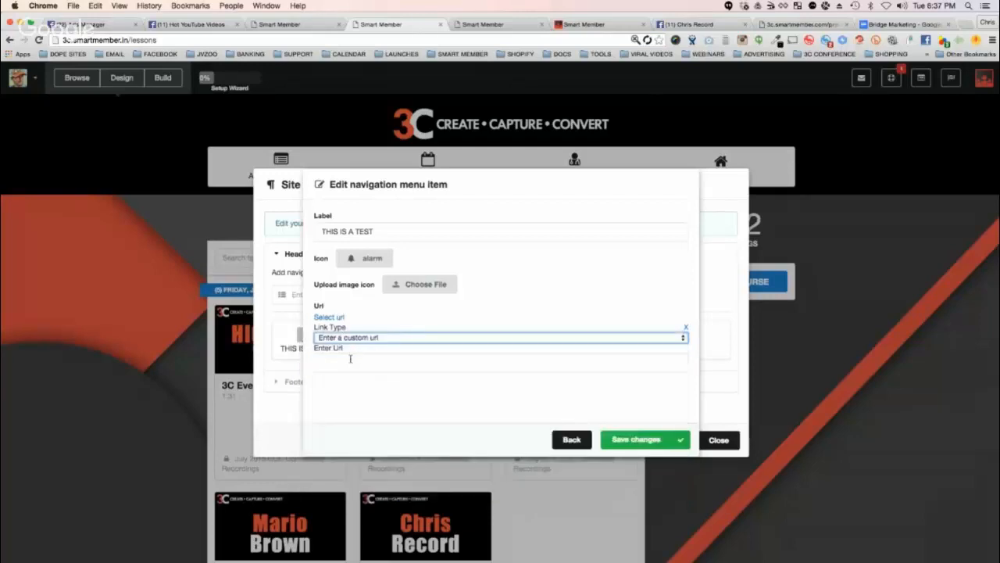
text(HT1)
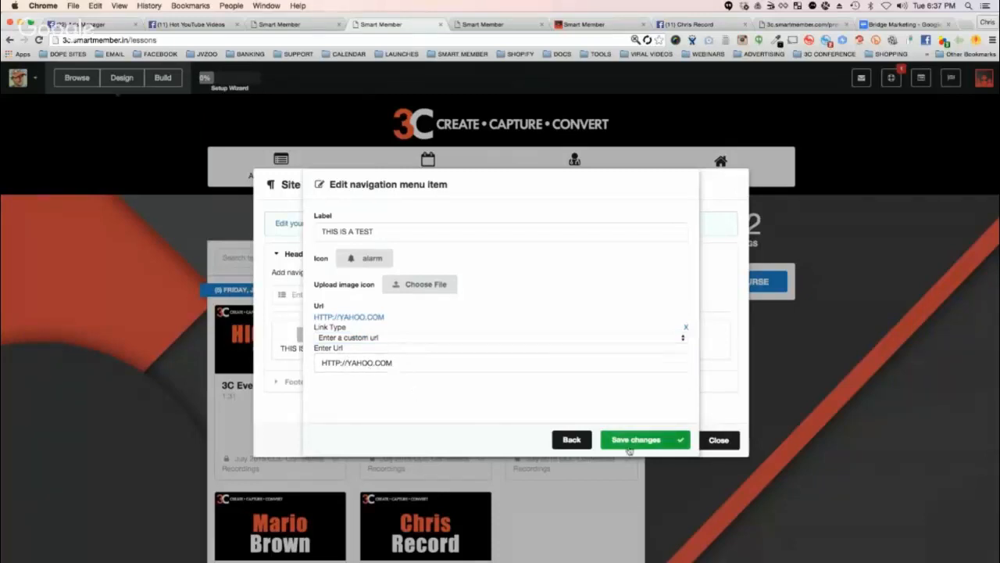
click(636, 439)
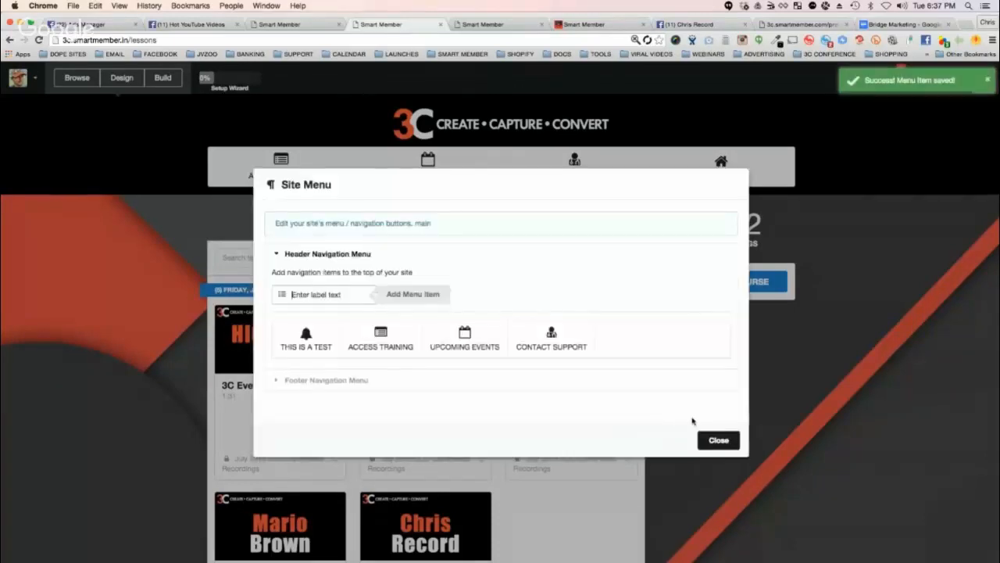
Relink THIS IS A TEST to the support ticket page, save, and close Site Menu.
click(719, 440)
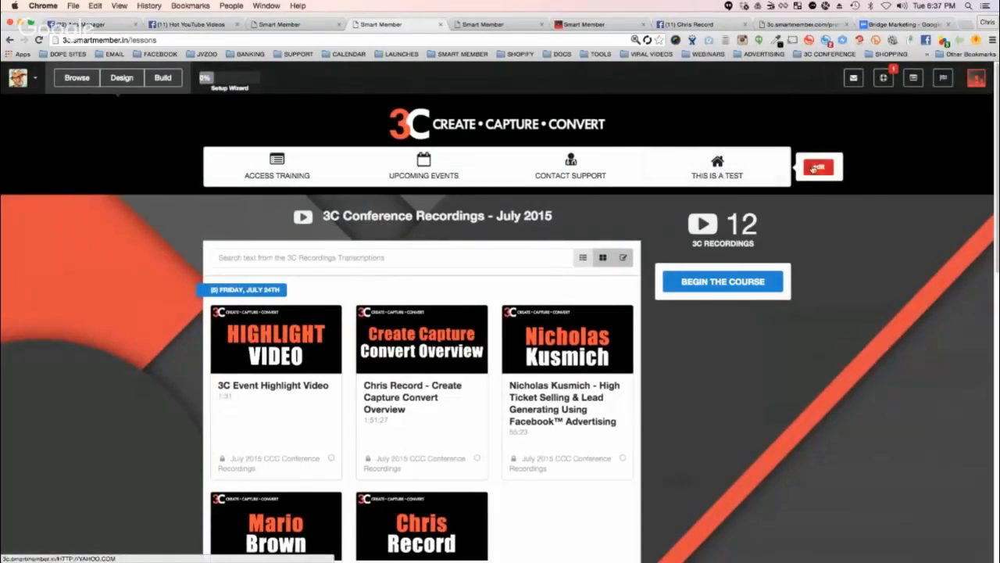
click(820, 166)
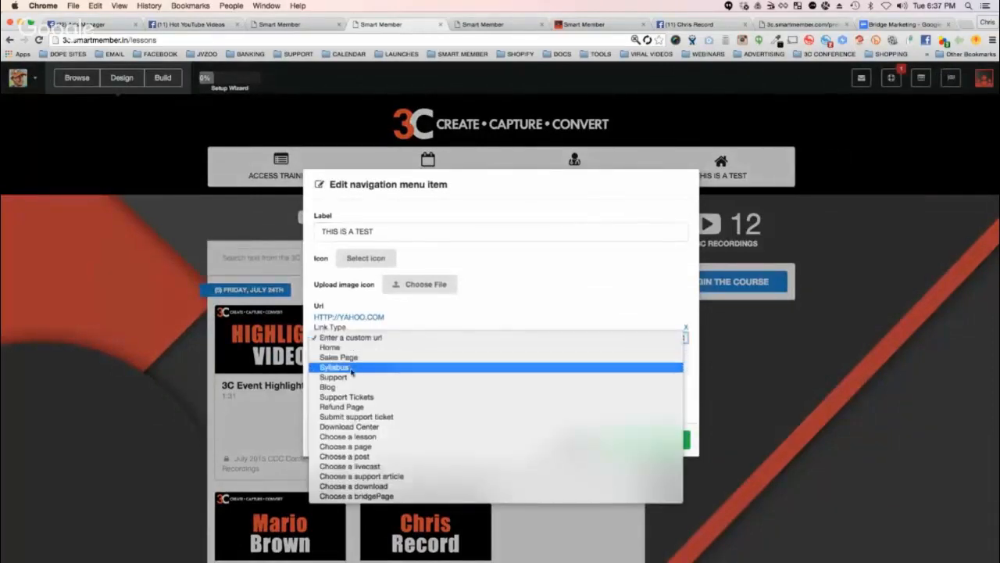
mouse_move(353, 388)
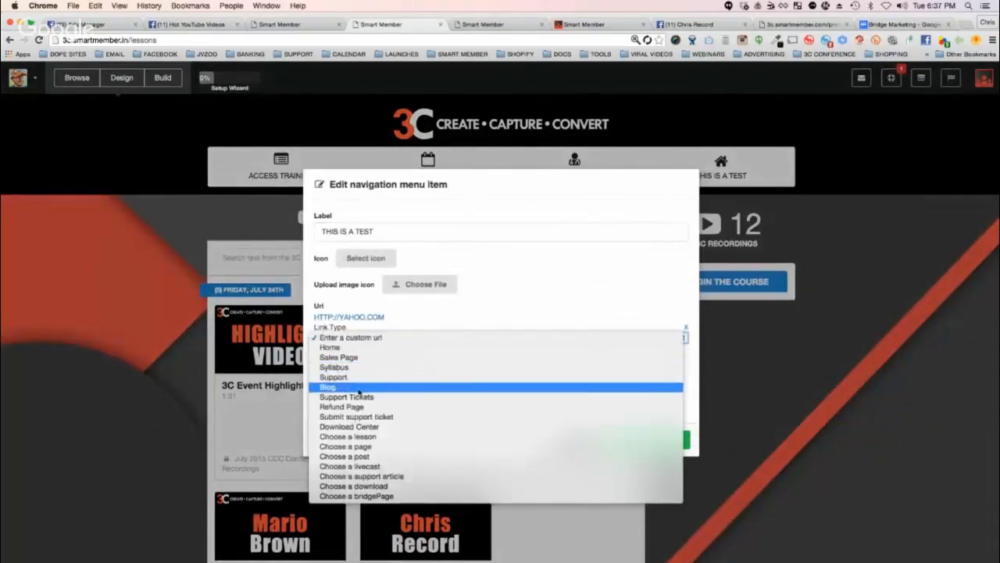
click(348, 397)
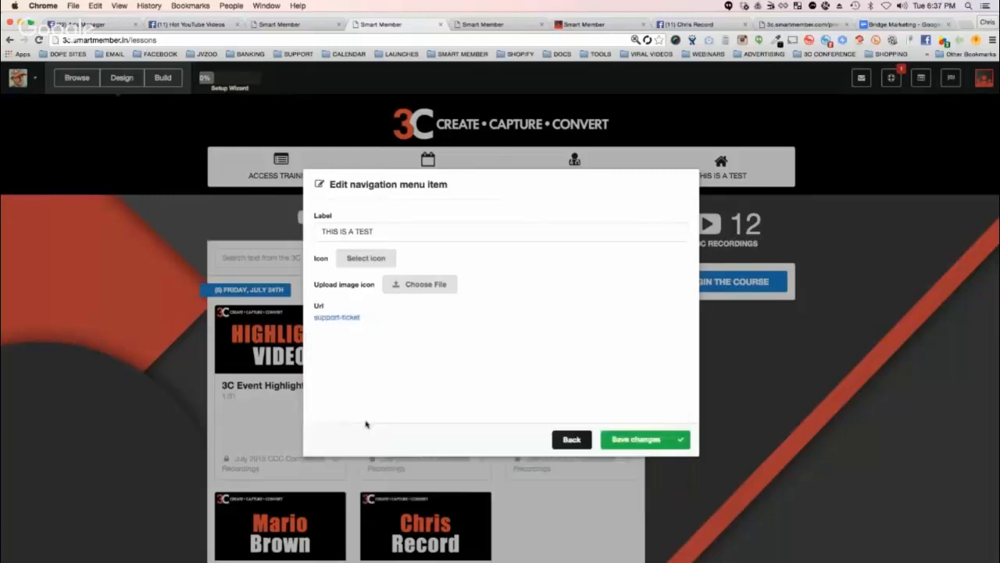
click(644, 439)
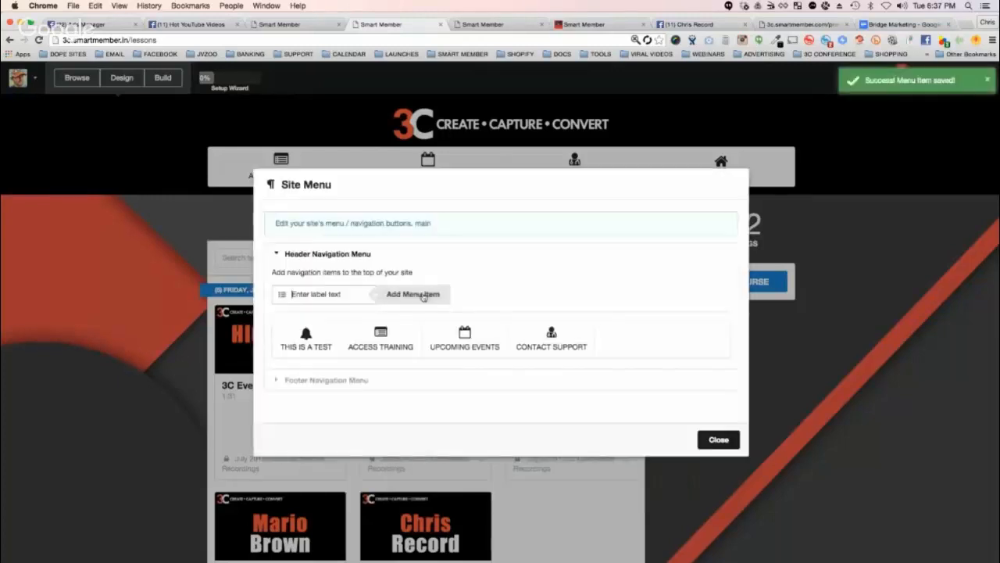
click(718, 439)
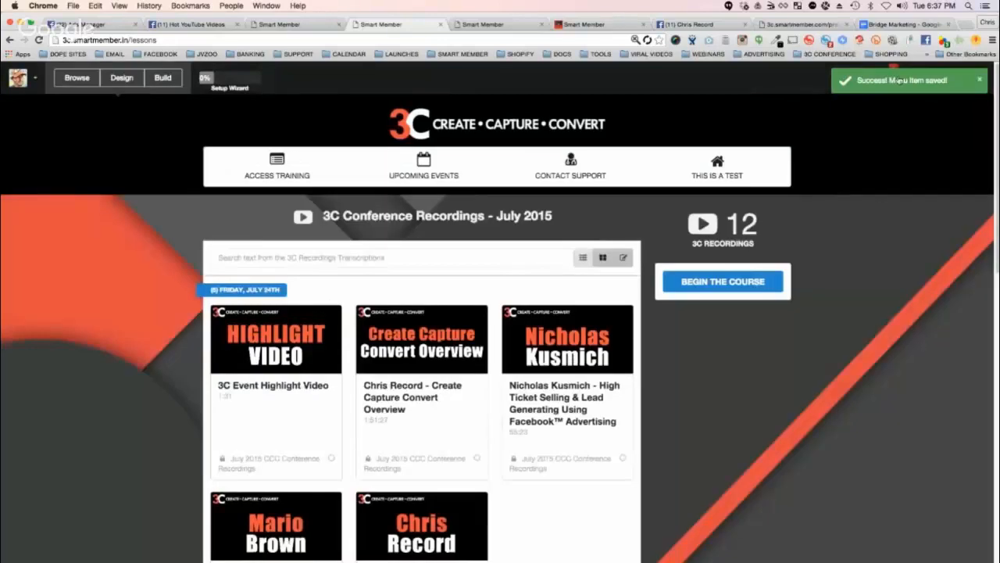
mouse_move(717, 167)
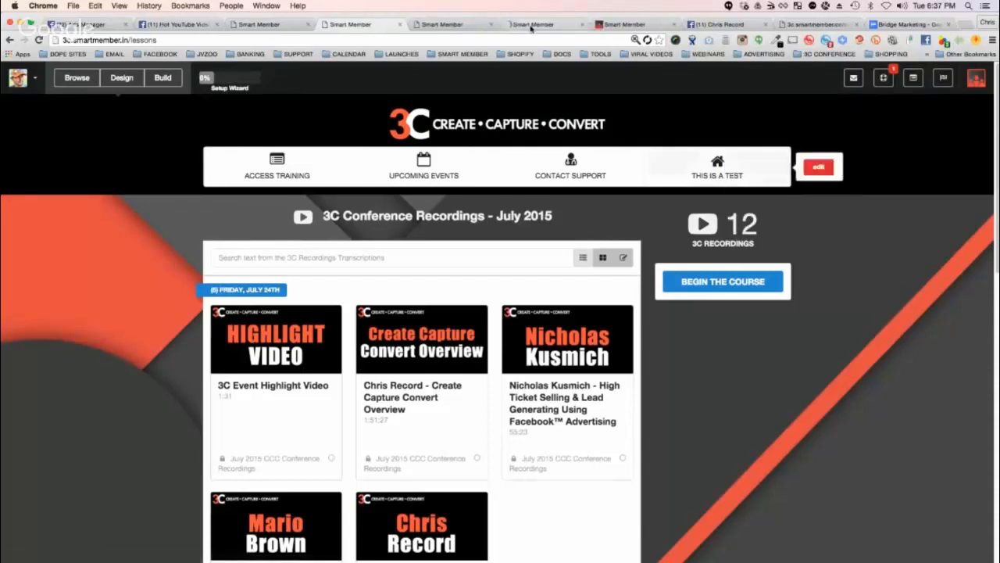
Open the support ticket form and type a subject and 'Hi everyone, this is a test support ticket'.
click(570, 166)
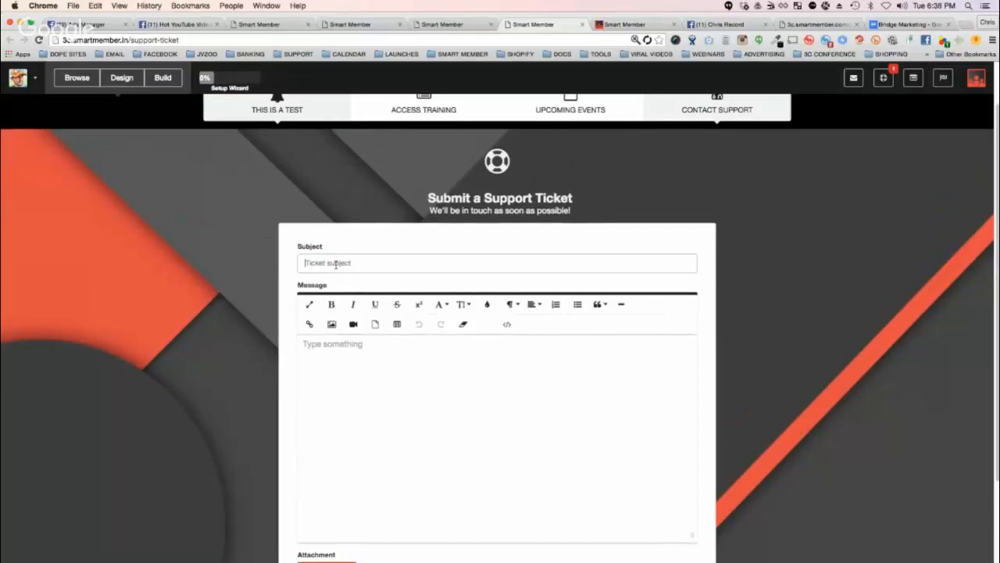
text(T)
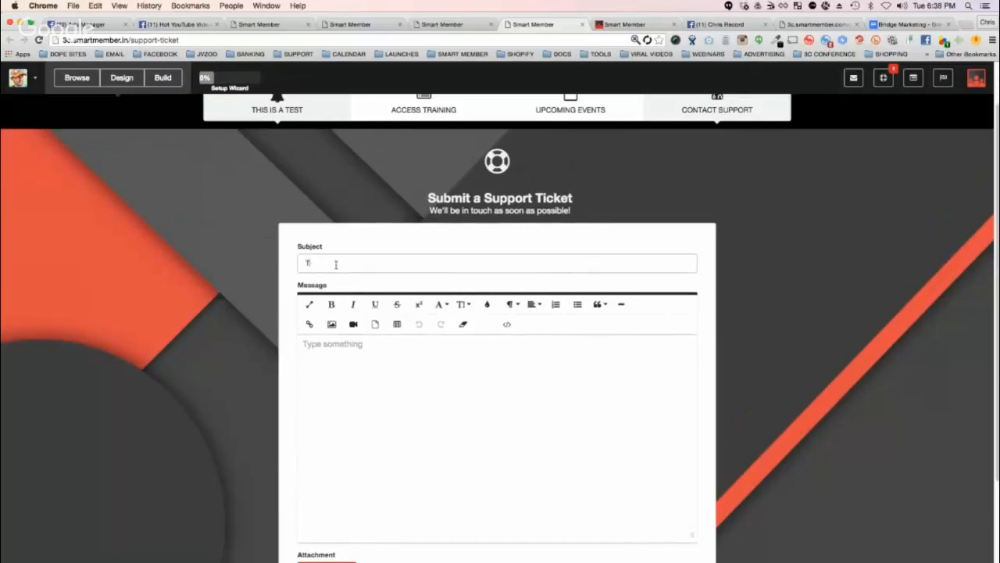
text(Hi everyone, this)
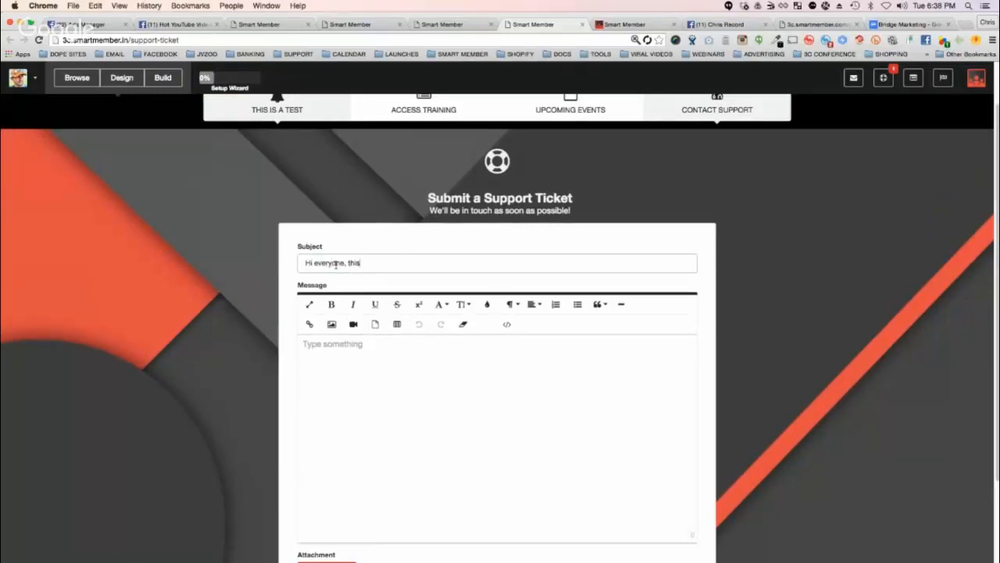
text(is a test)
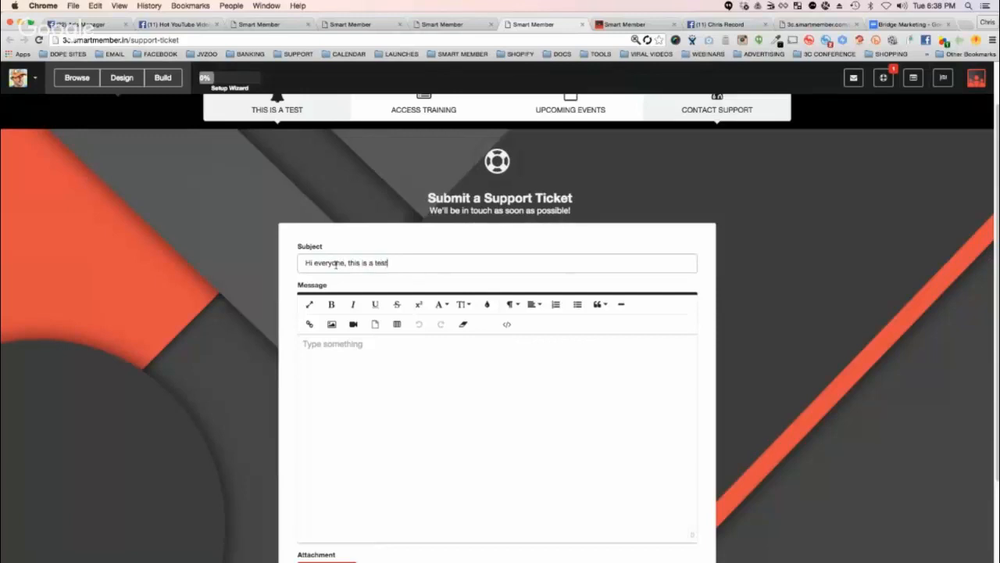
text(support ticket)
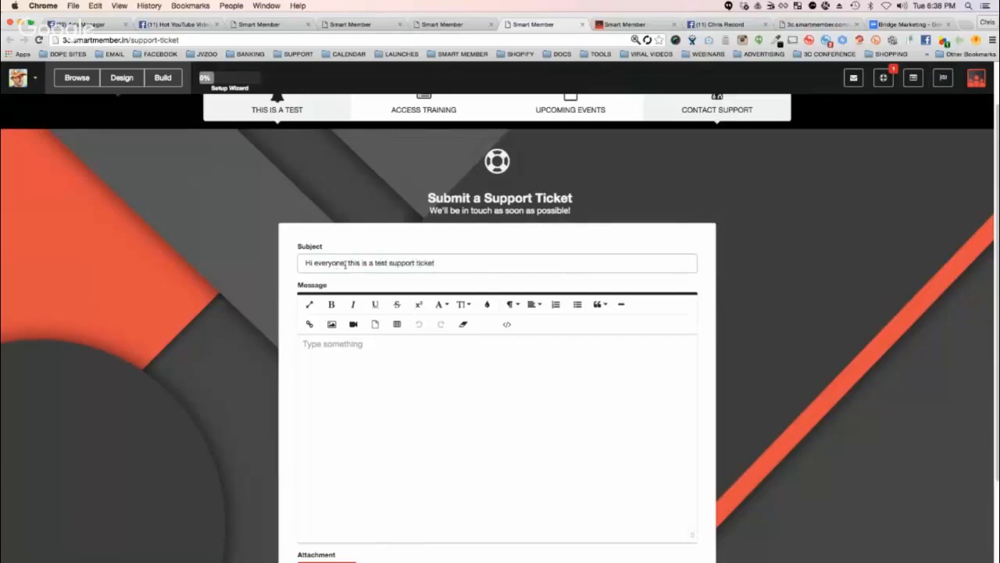
Add message lines 'I can put anything I want here', 'Any text at…' and 'I can add a picture...'.
scroll(down, 3)
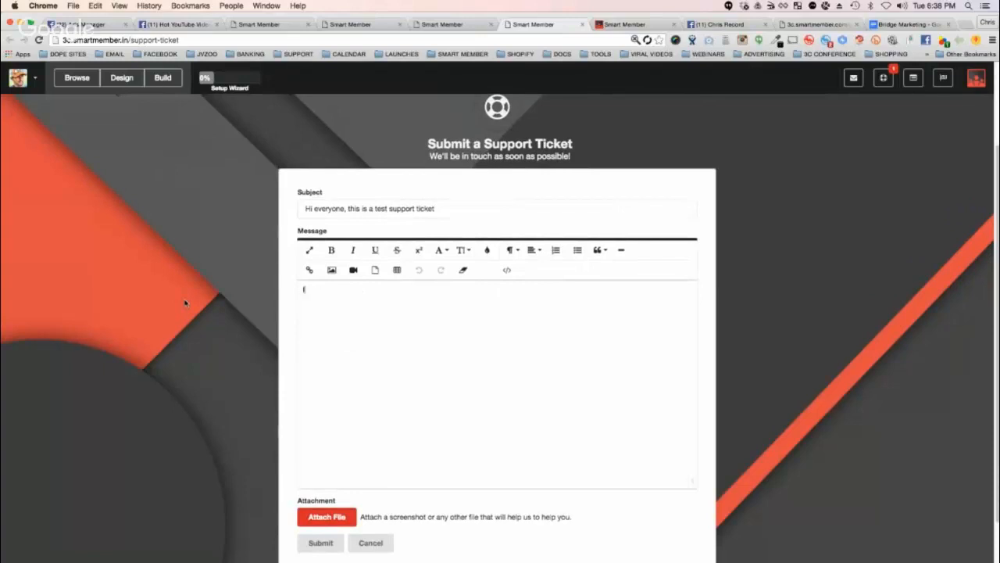
text(I can put anything)
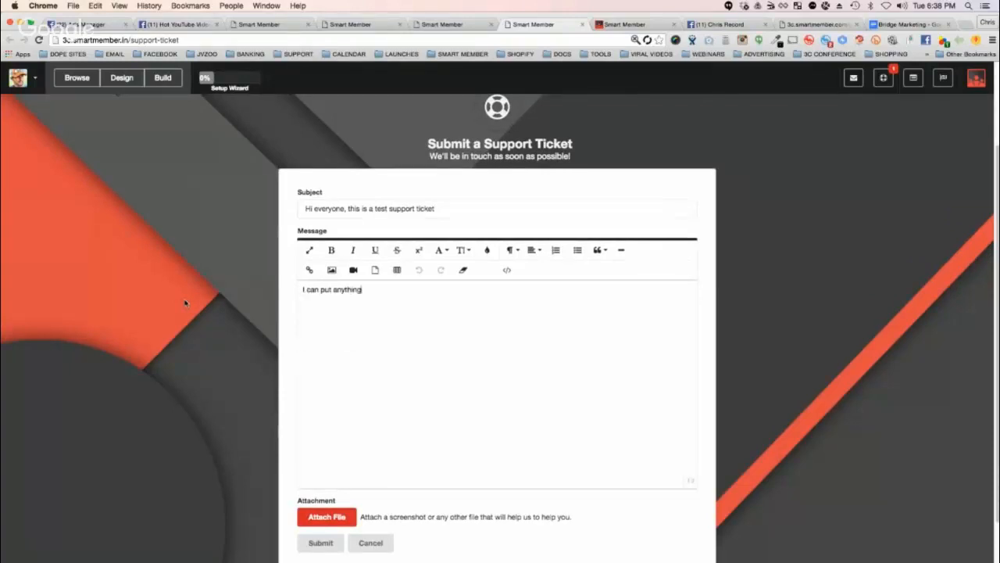
text(I want here)
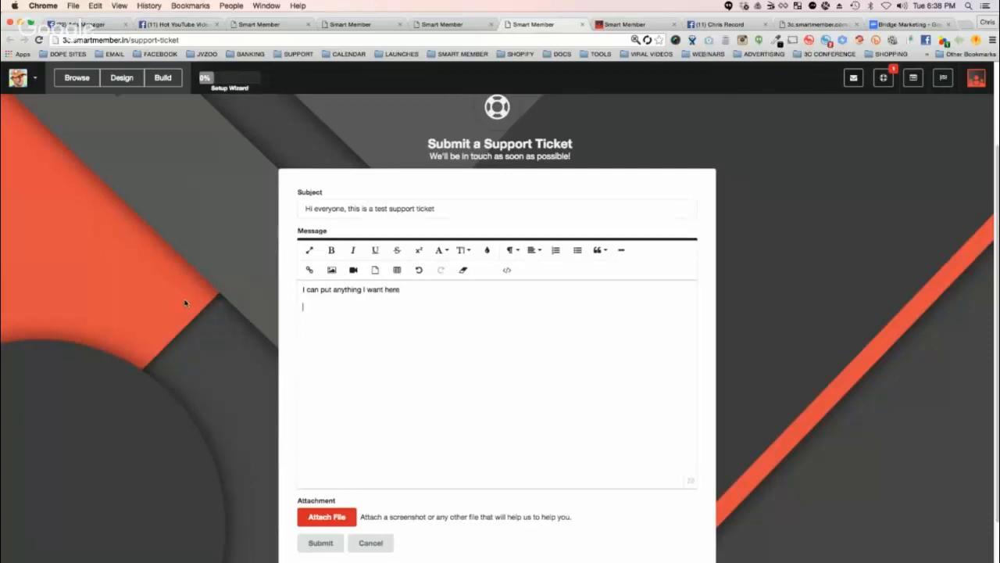
text(Any text at all)
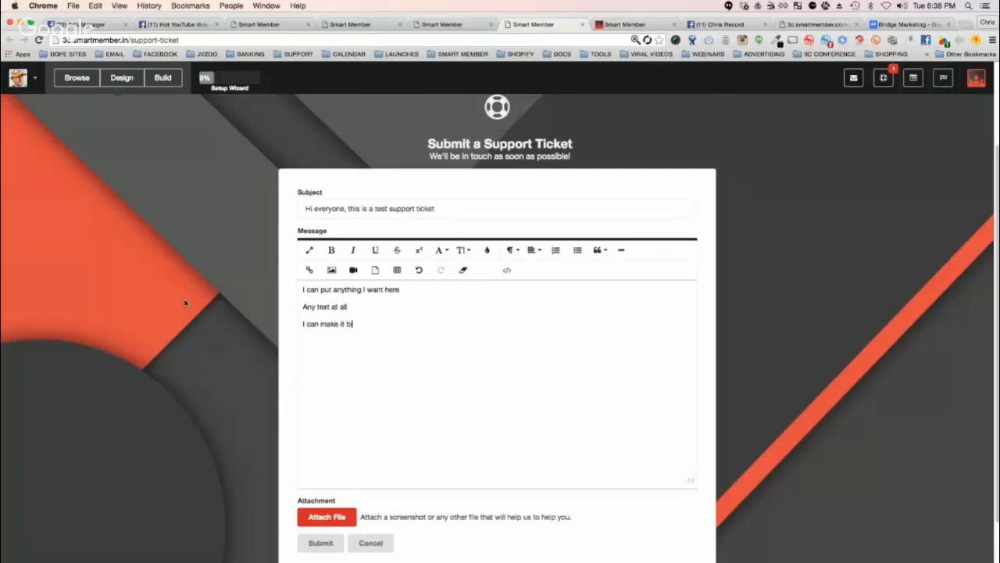
text(G)
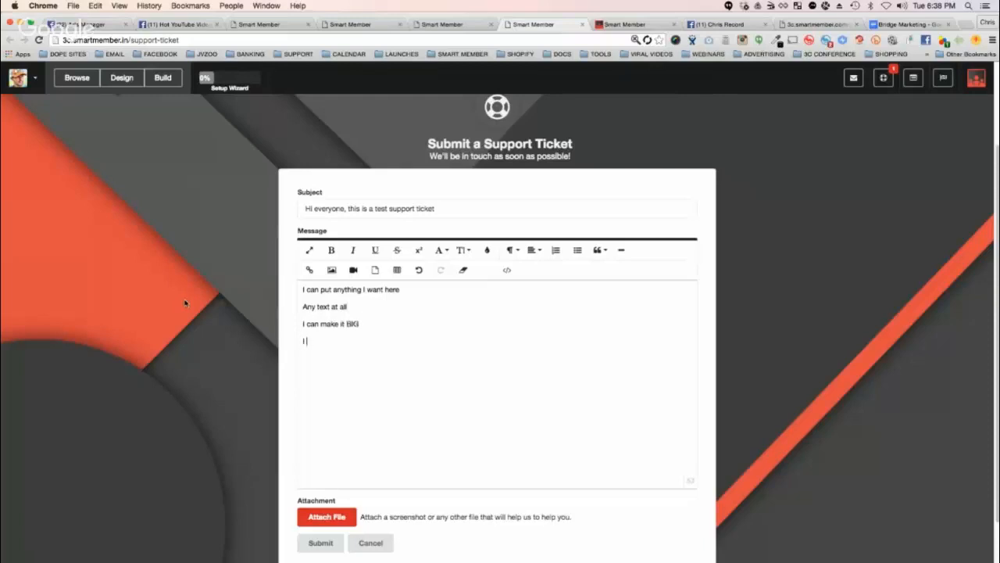
text(I can add a picture...)
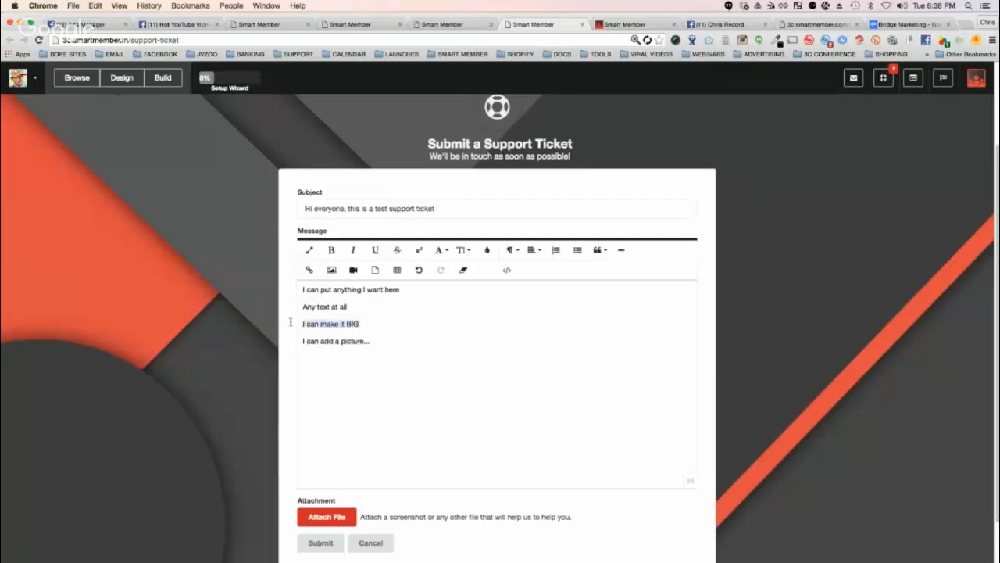
Make 'I can make it BIG' a heading, center the message, and place the cursor for a picture.
click(509, 250)
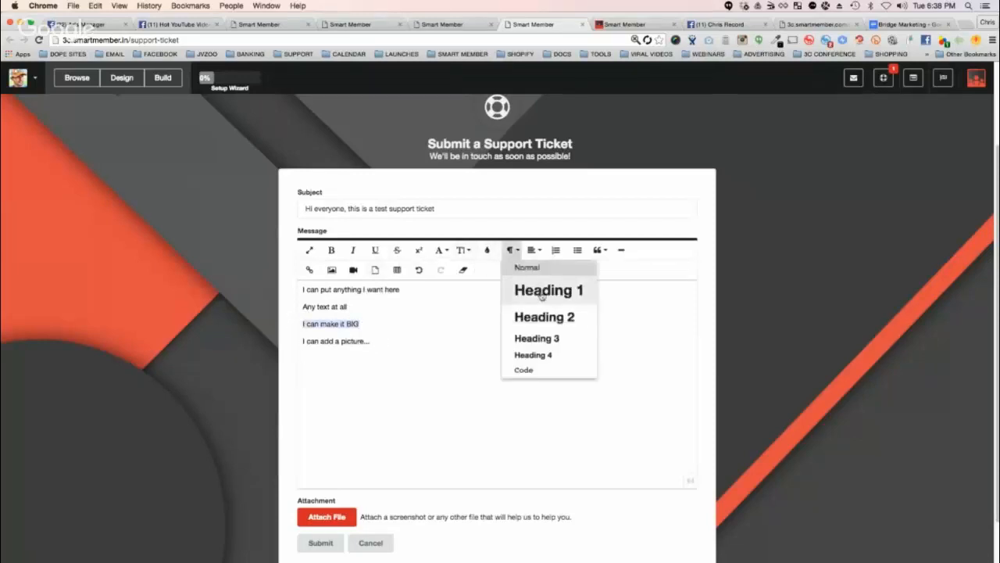
click(549, 291)
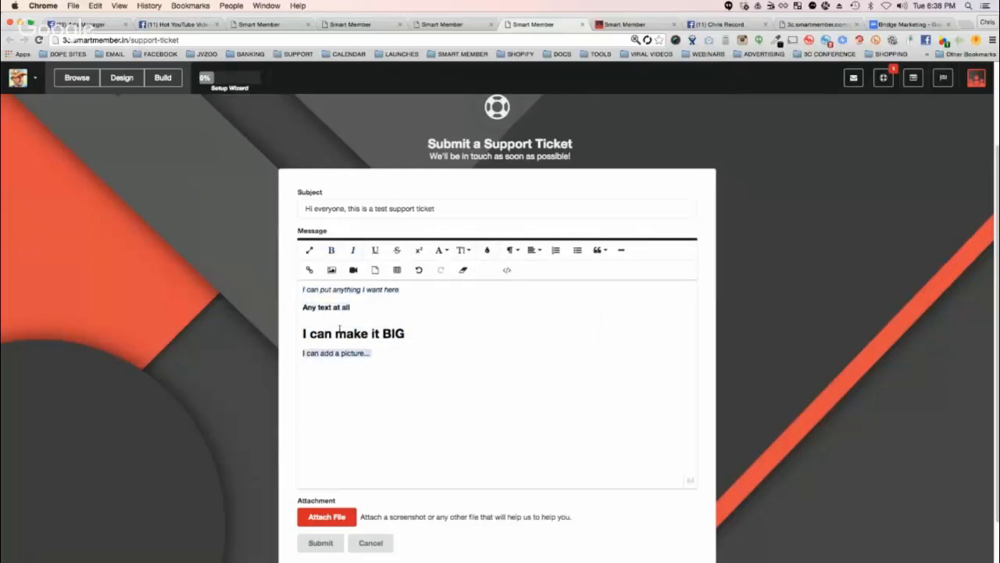
click(531, 249)
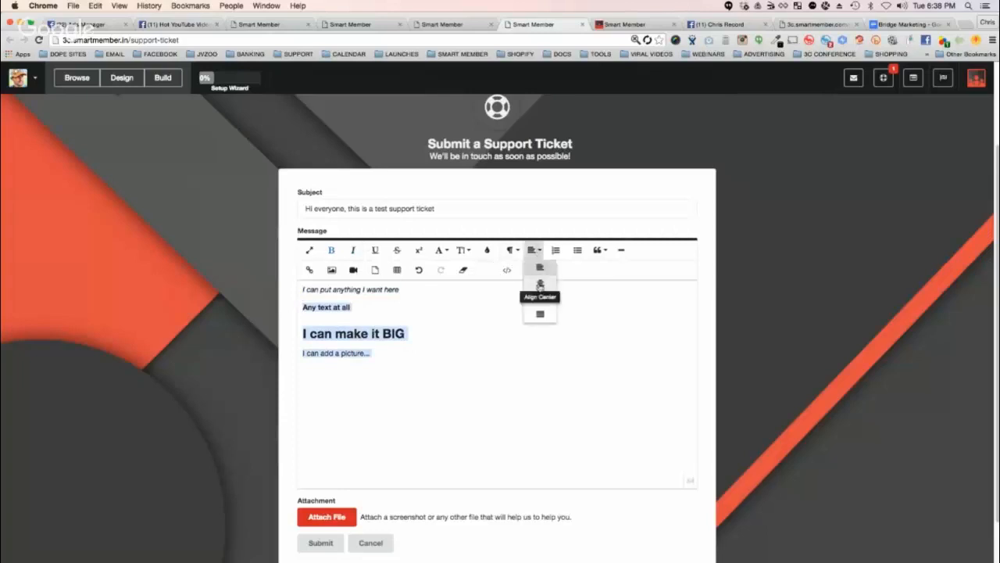
click(540, 283)
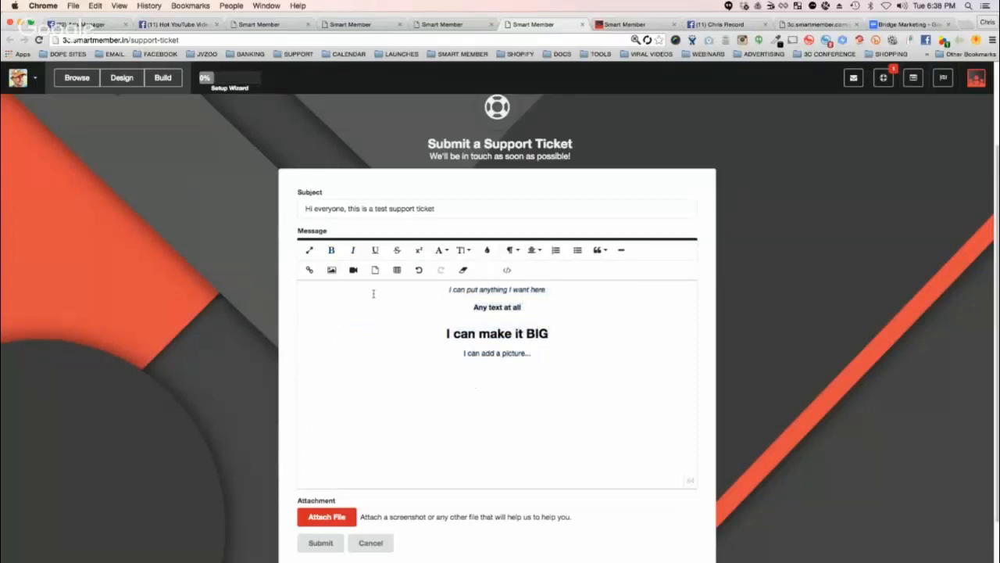
click(331, 270)
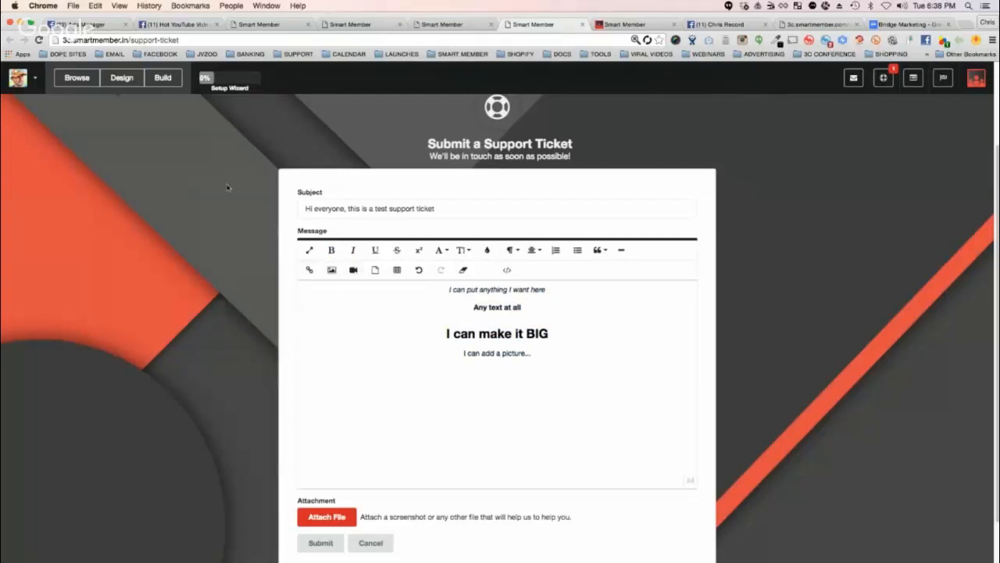
click(823, 6)
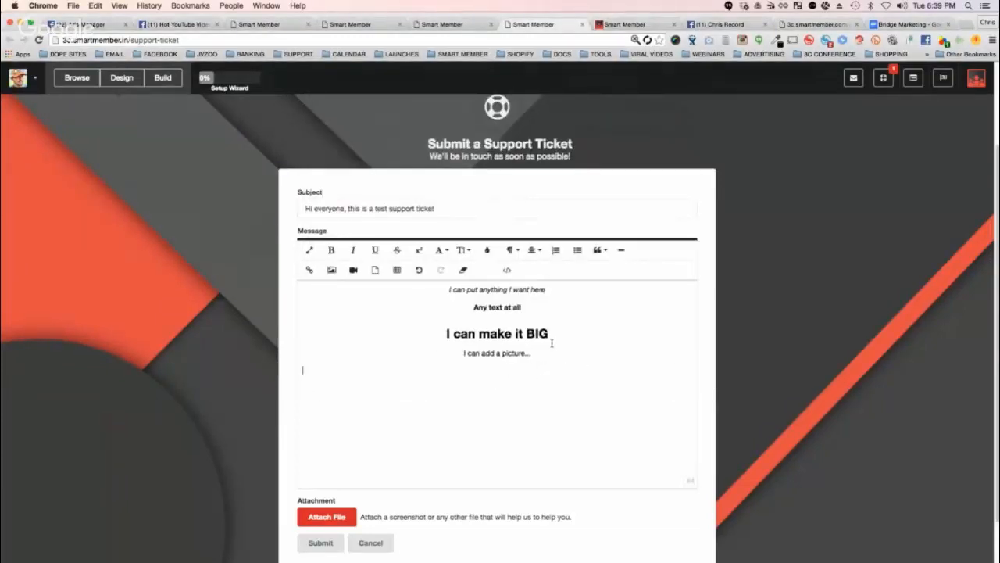
Insert an uploaded picture at 100% width and submit the test ticket.
click(330, 269)
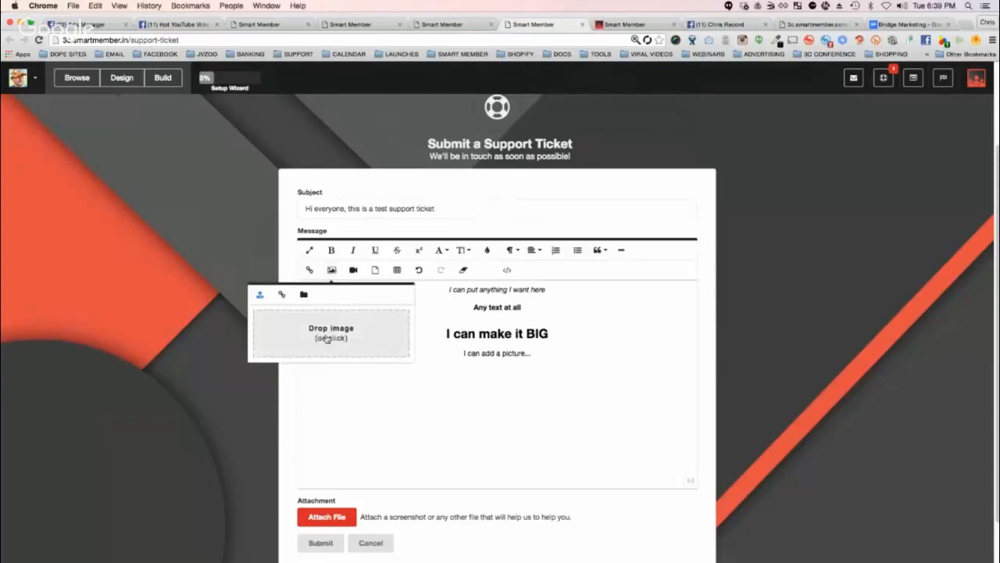
click(331, 333)
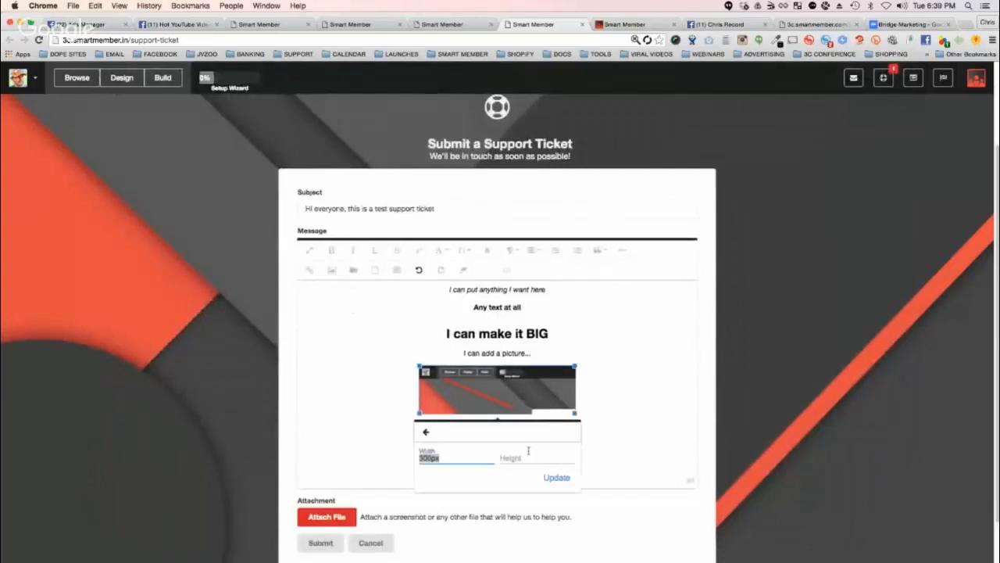
text(100%)
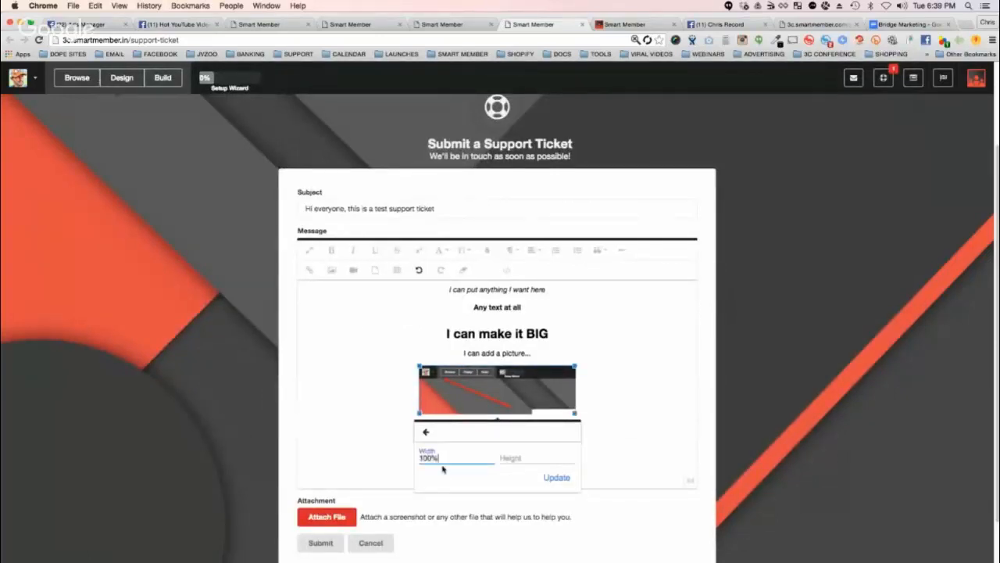
click(555, 476)
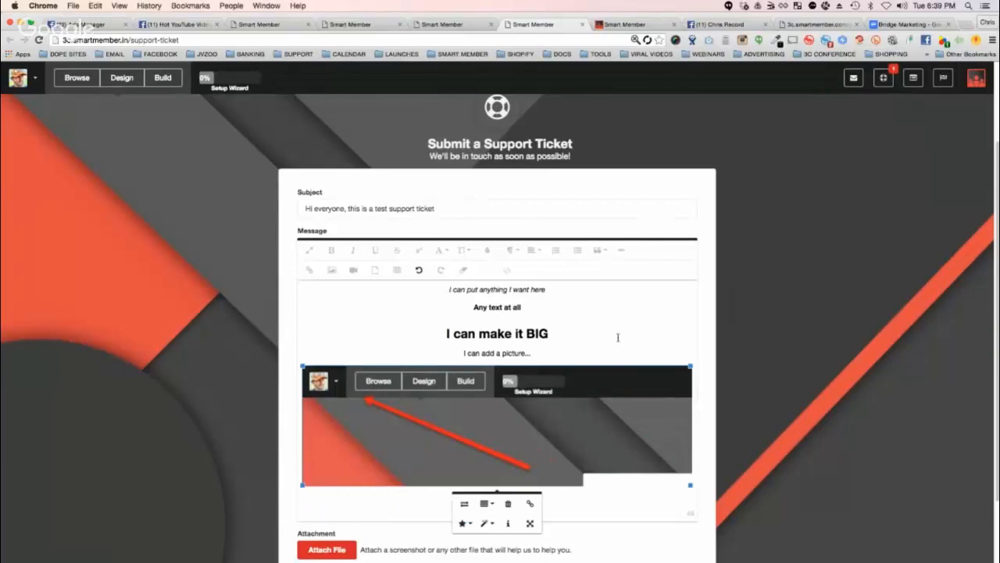
scroll(down, 3)
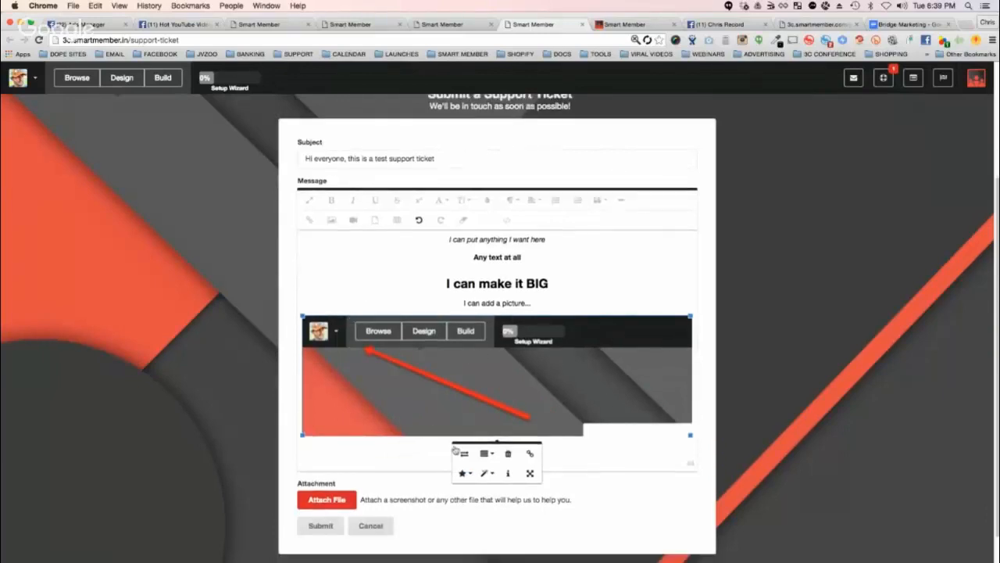
mouse_move(349, 517)
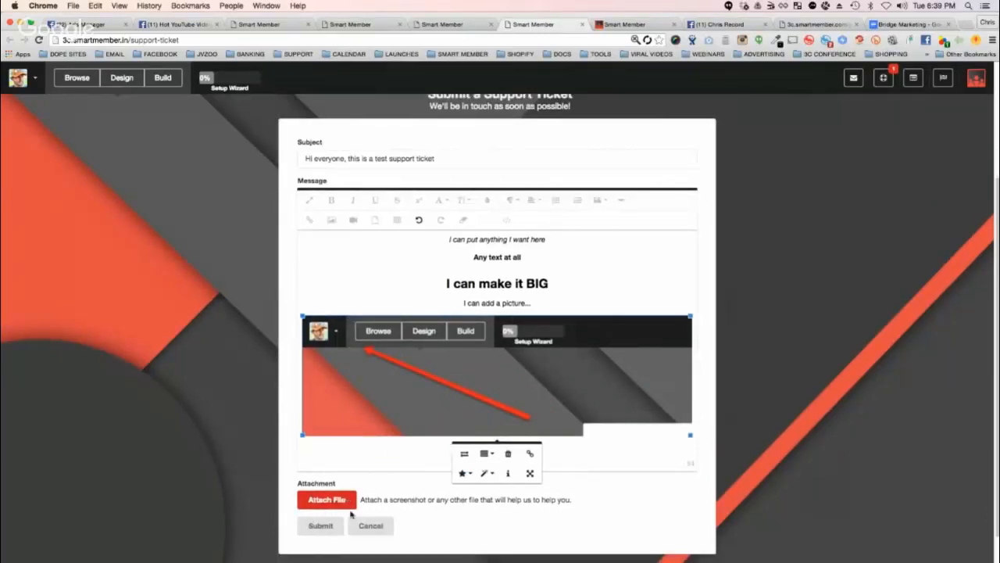
click(320, 526)
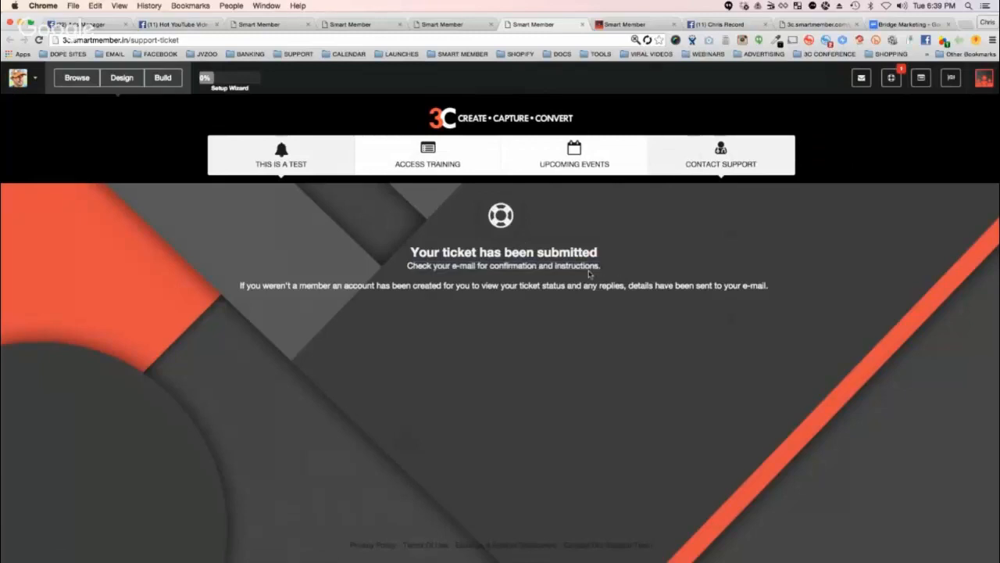
Show the Support Tickets list with the new test ticket among two open tickets.
drag(258, 285, 713, 285)
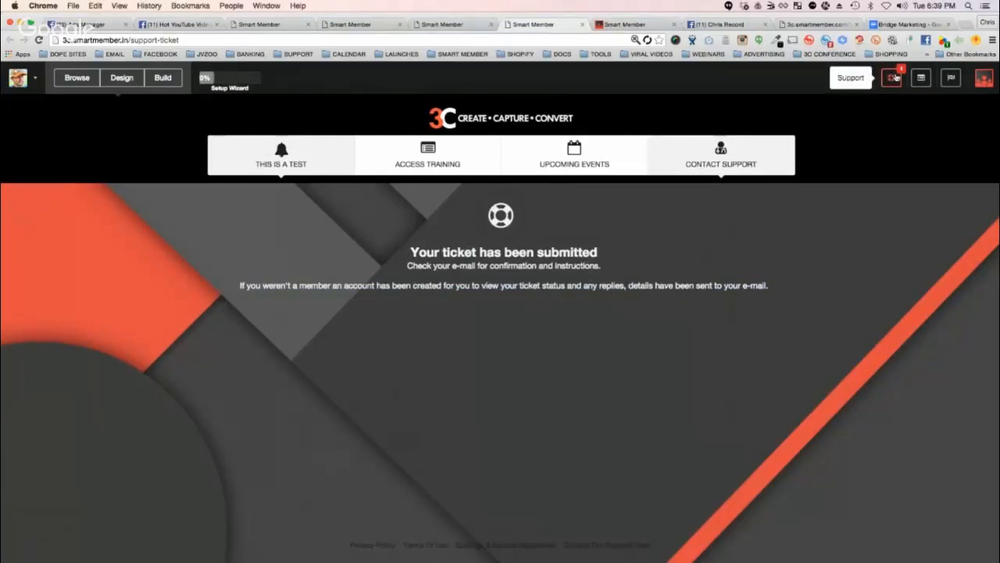
click(893, 78)
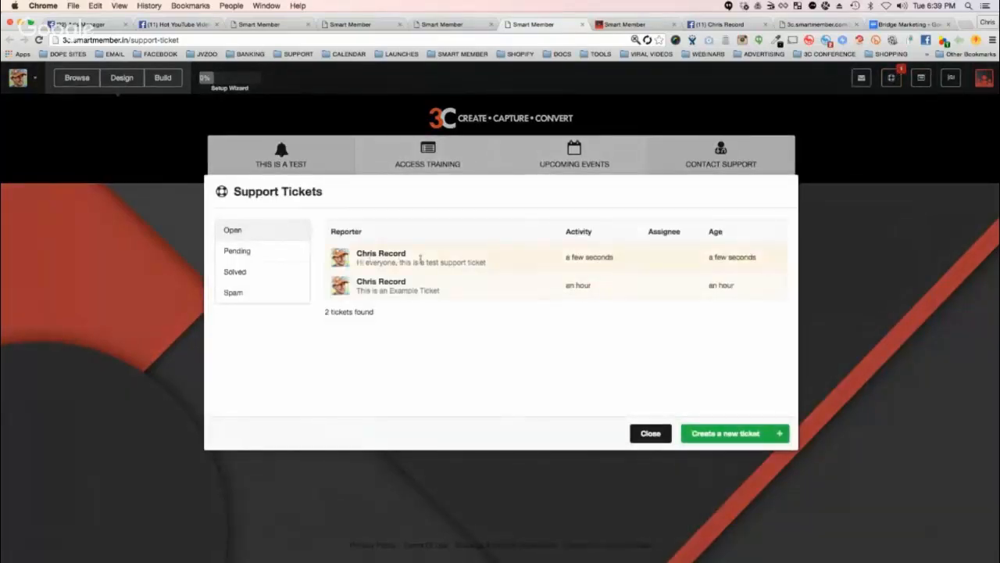
mouse_move(701, 256)
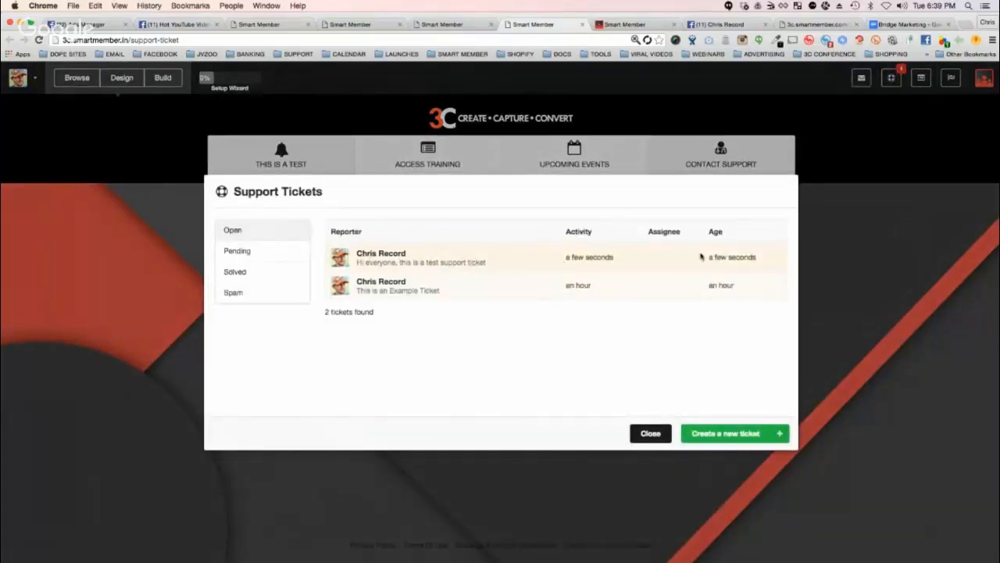
Open test ticket #10478 and scroll through its message, picture and reply area.
click(398, 257)
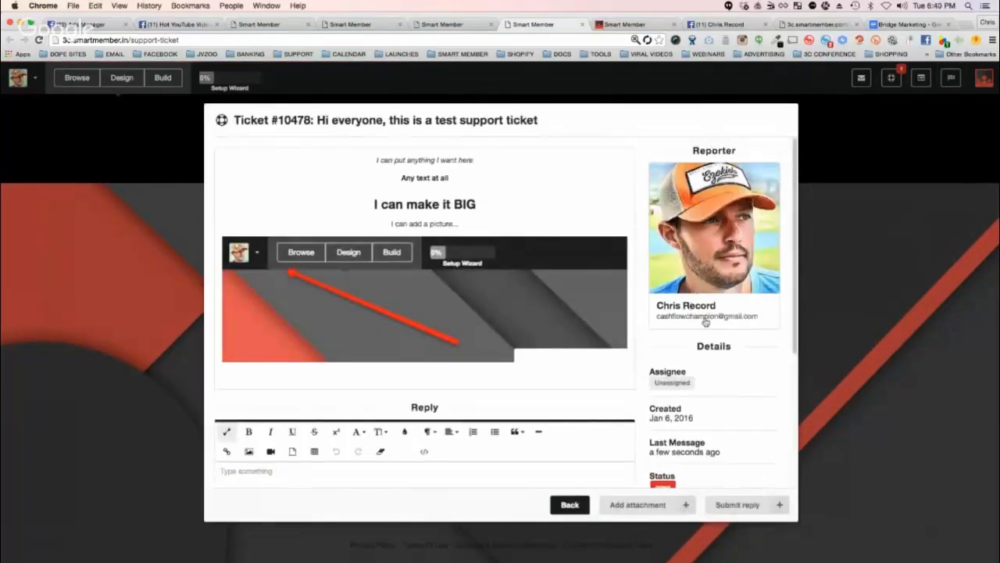
mouse_move(469, 191)
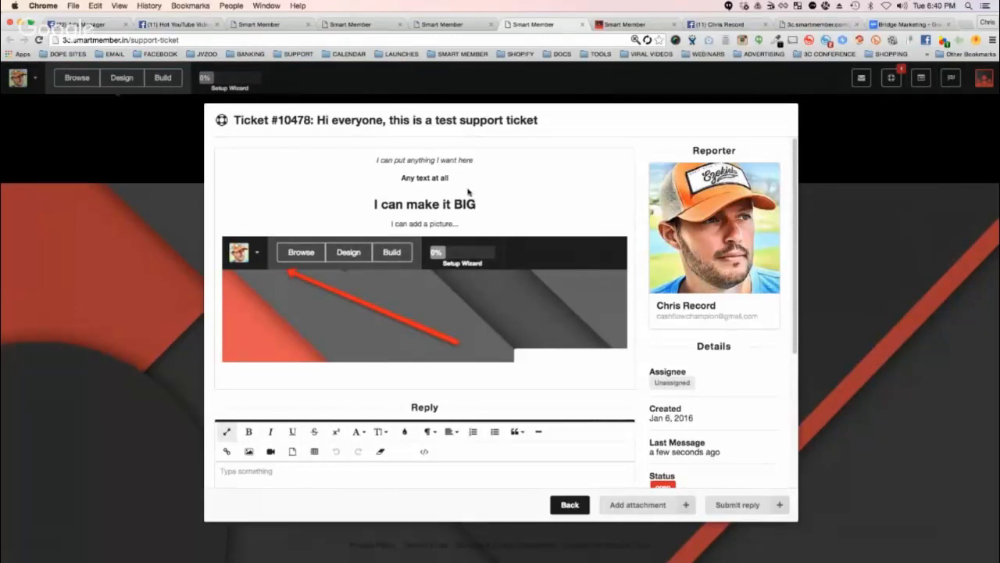
scroll(down, 3)
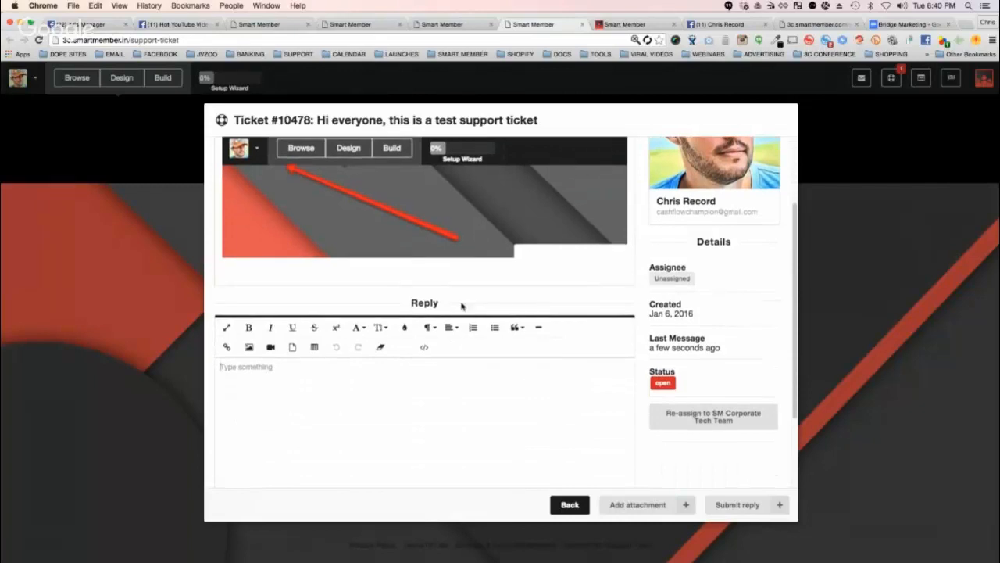
scroll(down, 3)
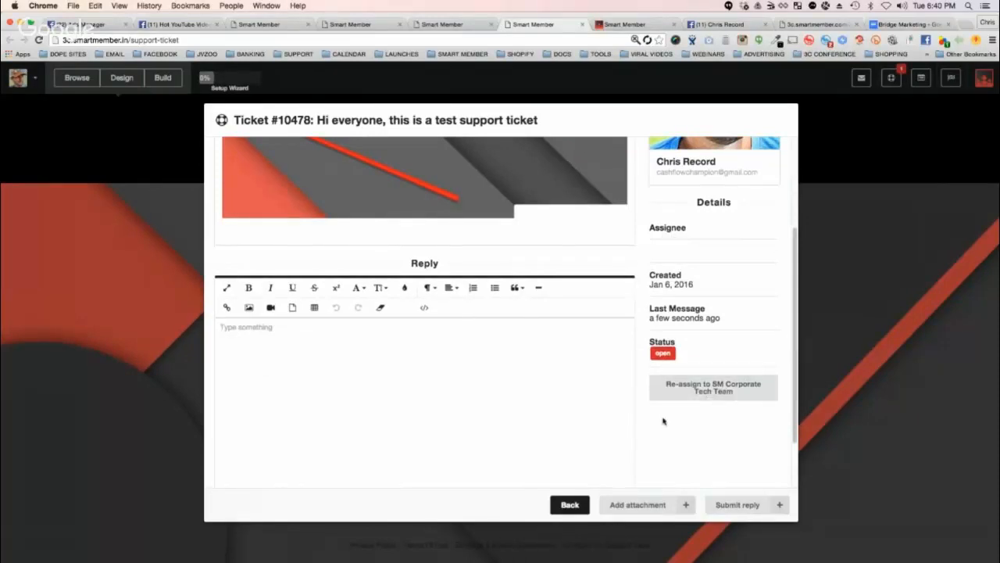
mouse_move(651, 509)
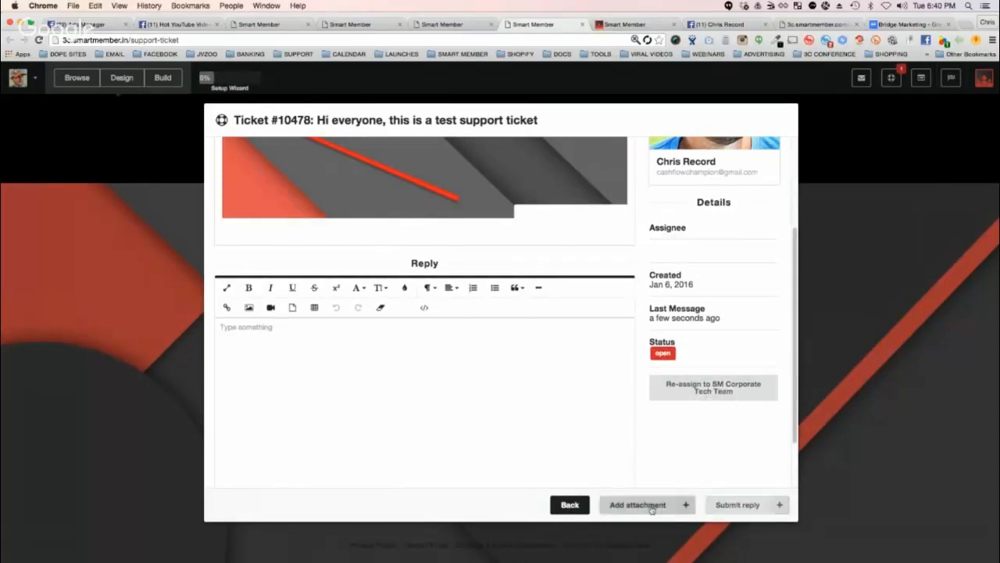
mouse_move(569, 504)
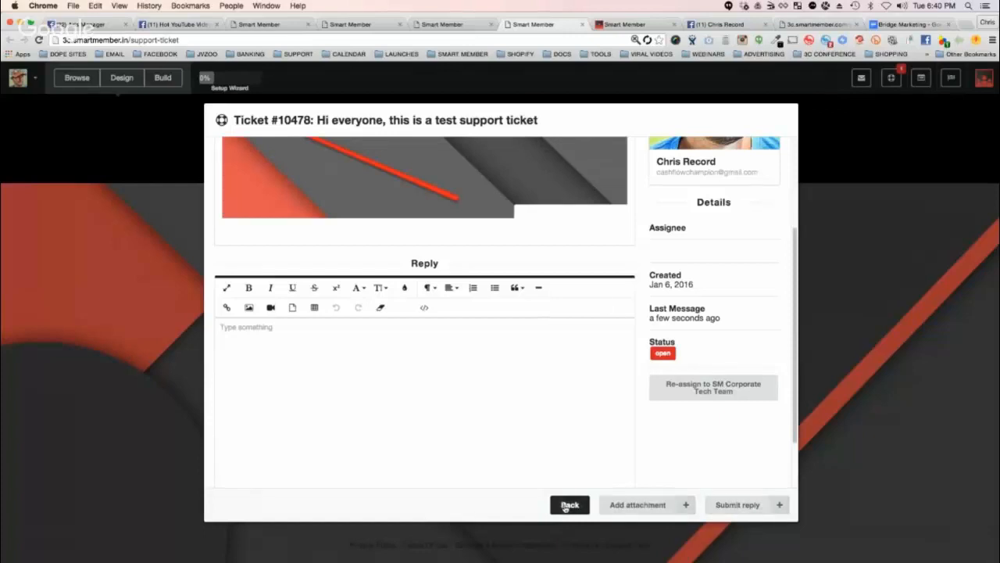
Go back from ticket #10478 to the Support Tickets list.
click(569, 504)
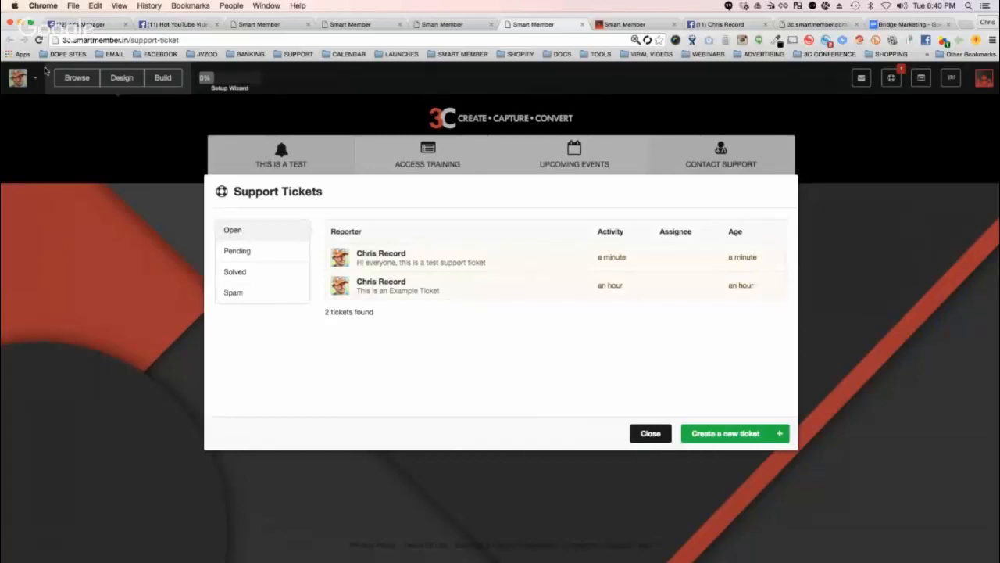
mouse_move(719, 417)
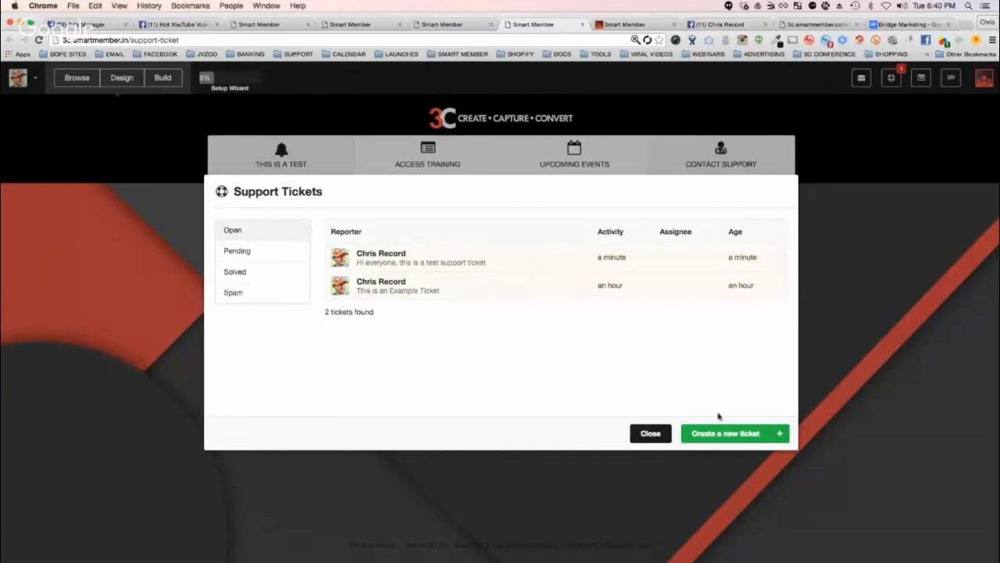
mouse_move(396, 287)
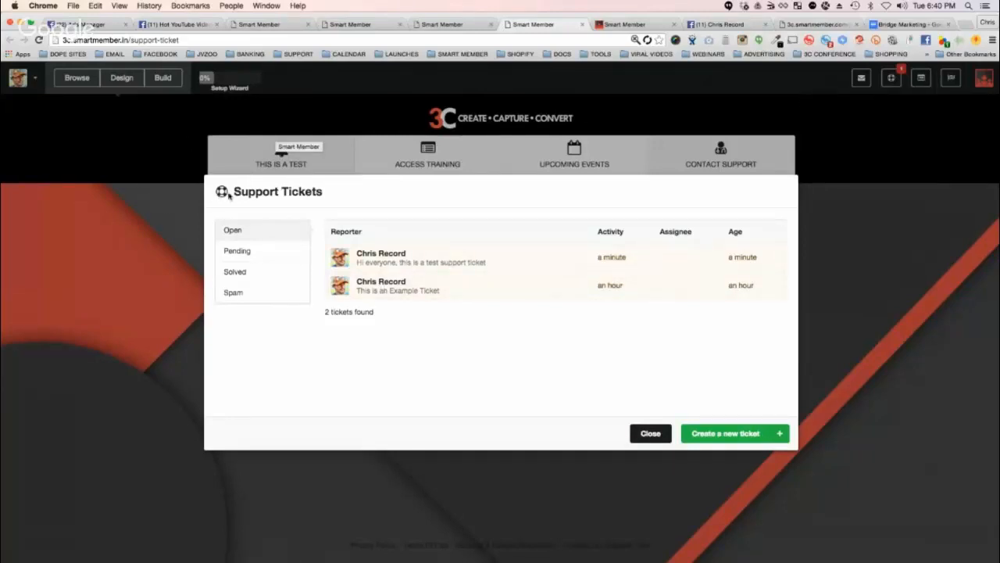
mouse_move(332, 197)
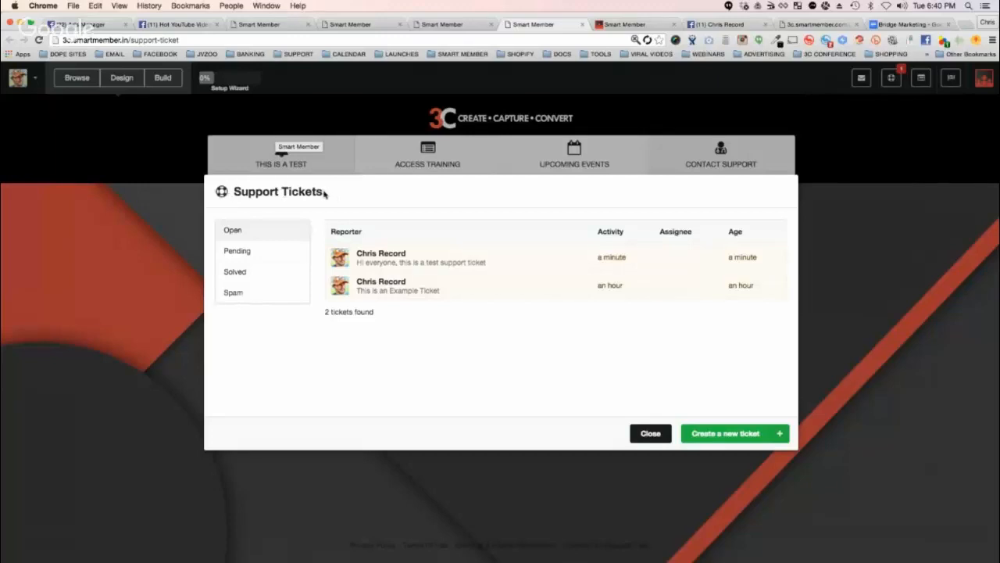
mouse_move(419, 278)
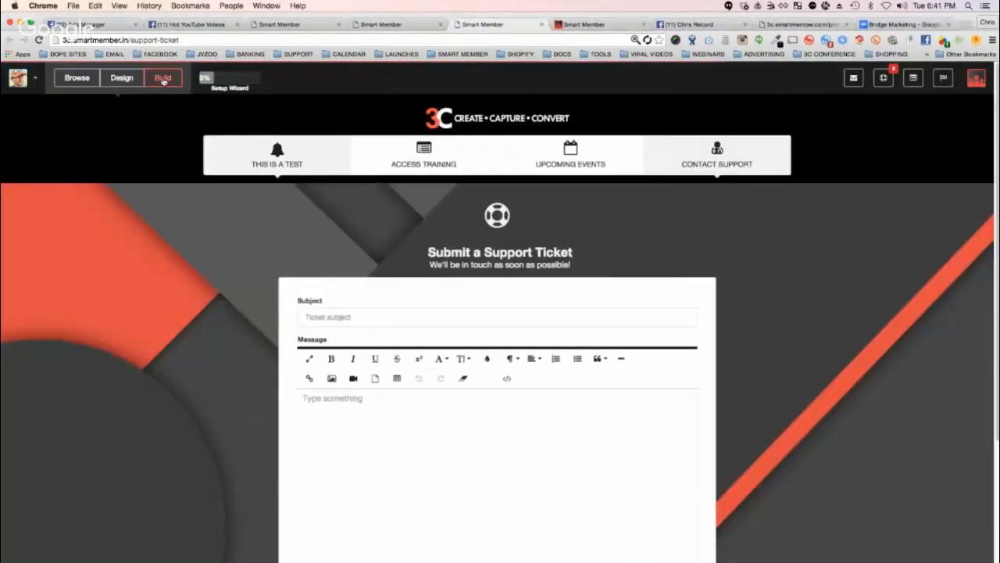
click(163, 77)
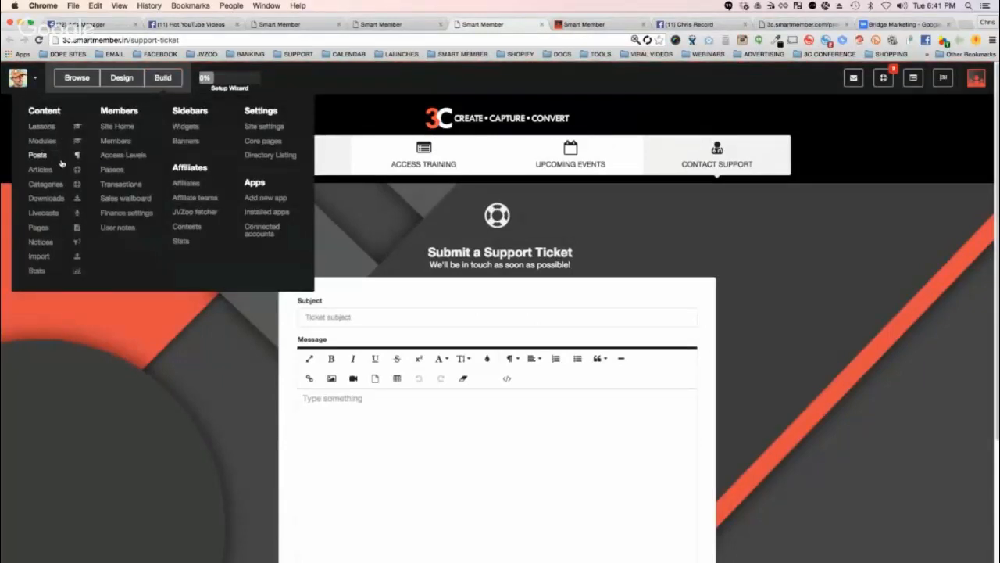
mouse_move(186, 227)
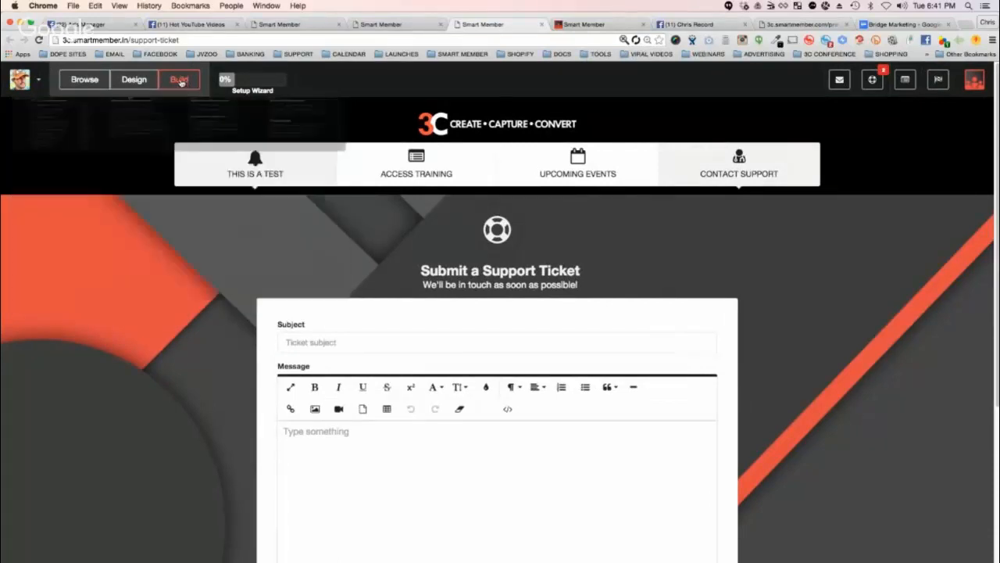
click(179, 79)
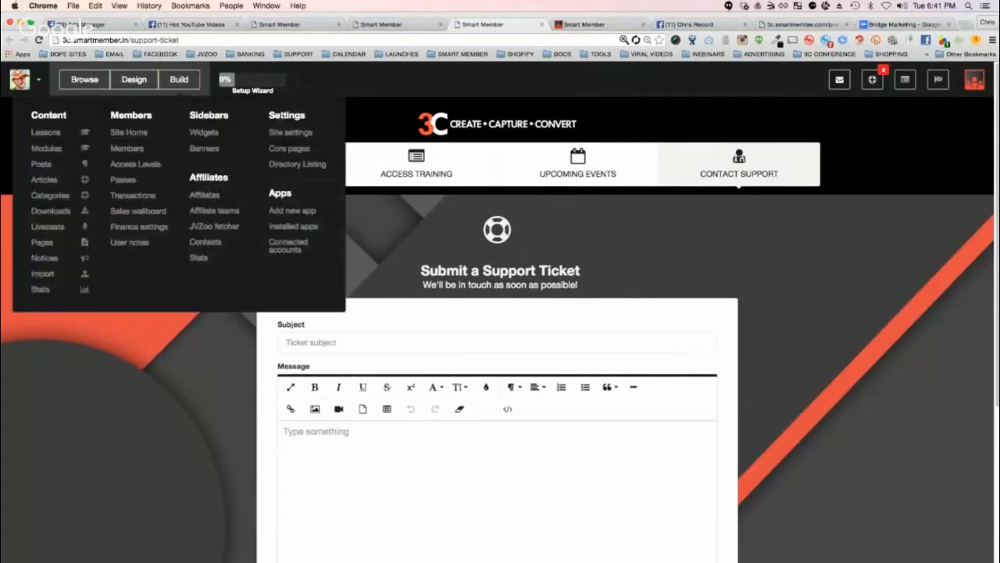
mouse_move(62, 180)
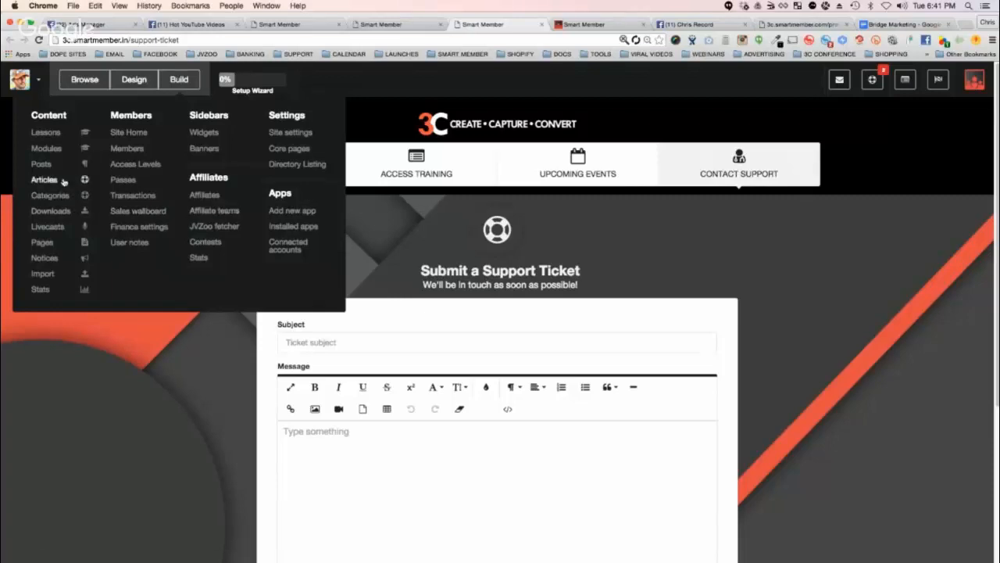
mouse_move(50, 195)
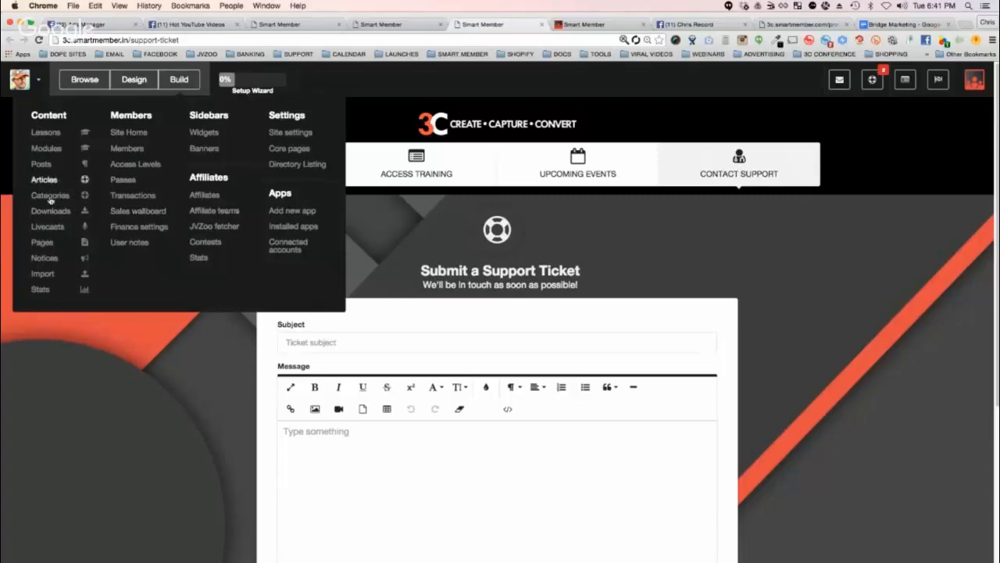
mouse_move(180, 232)
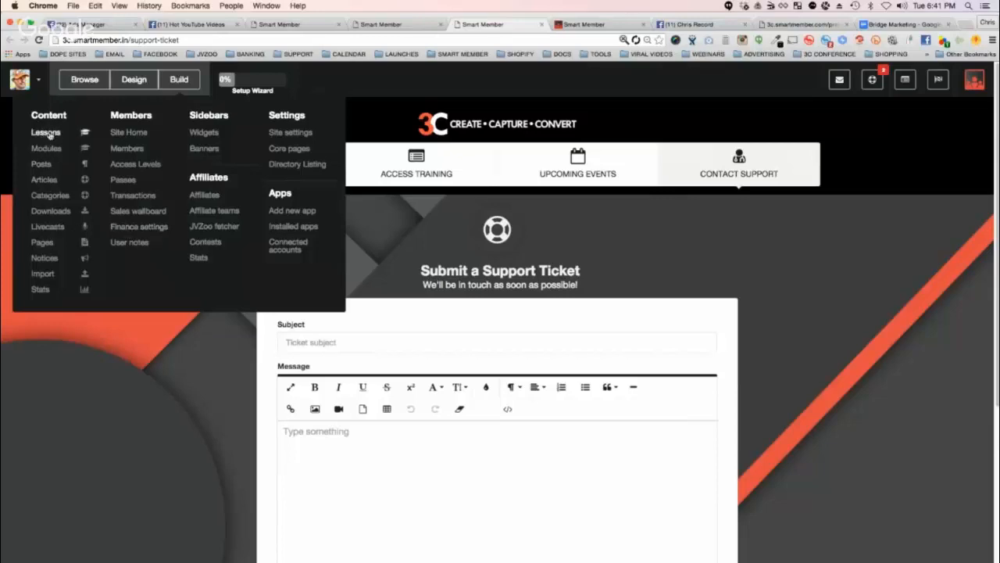
mouse_move(70, 133)
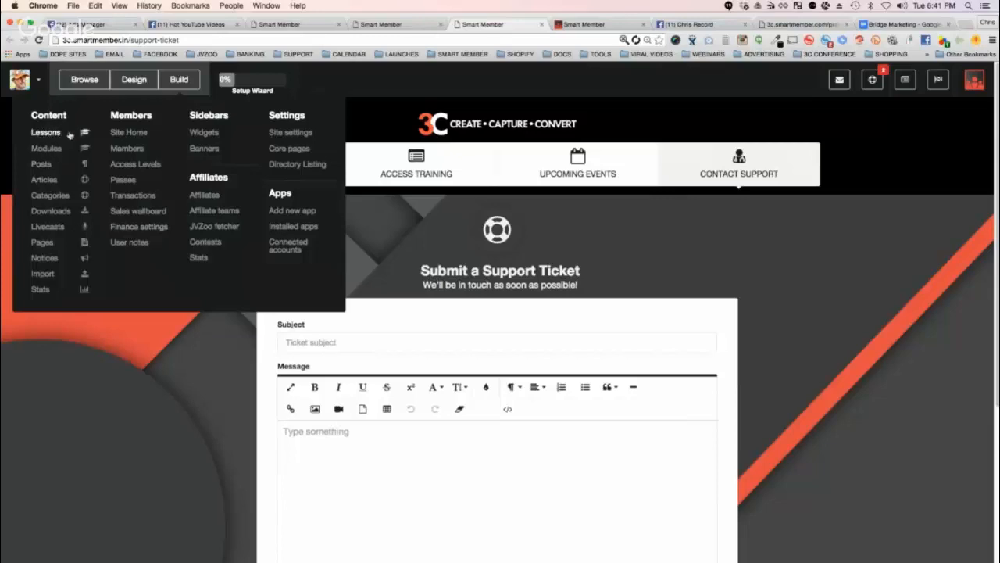
mouse_move(45, 149)
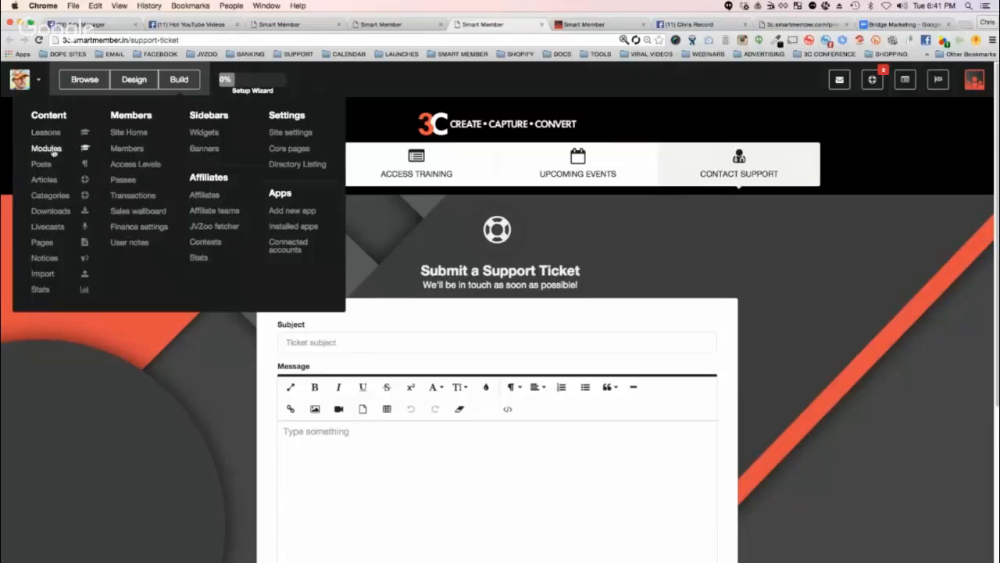
mouse_move(45, 132)
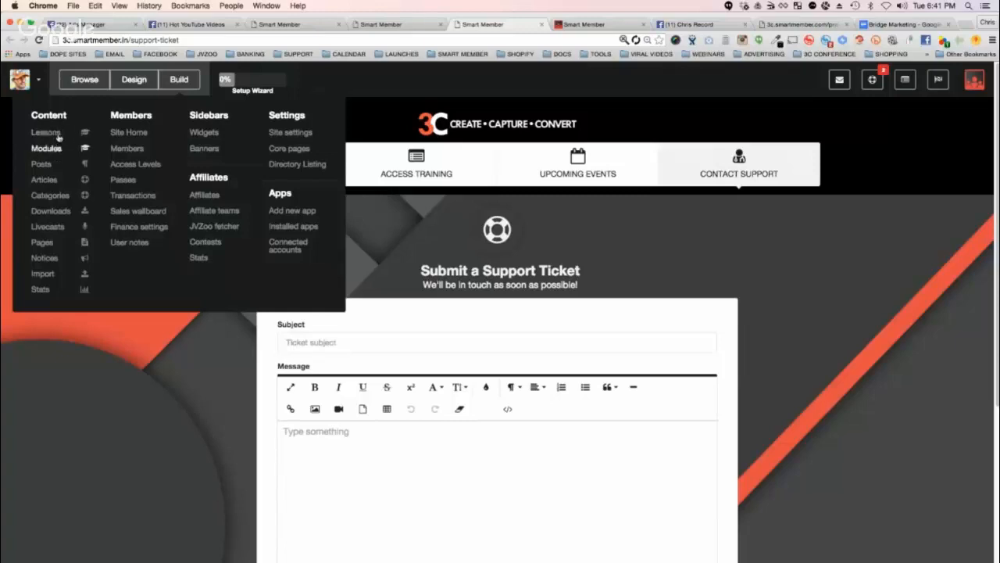
mouse_move(34, 164)
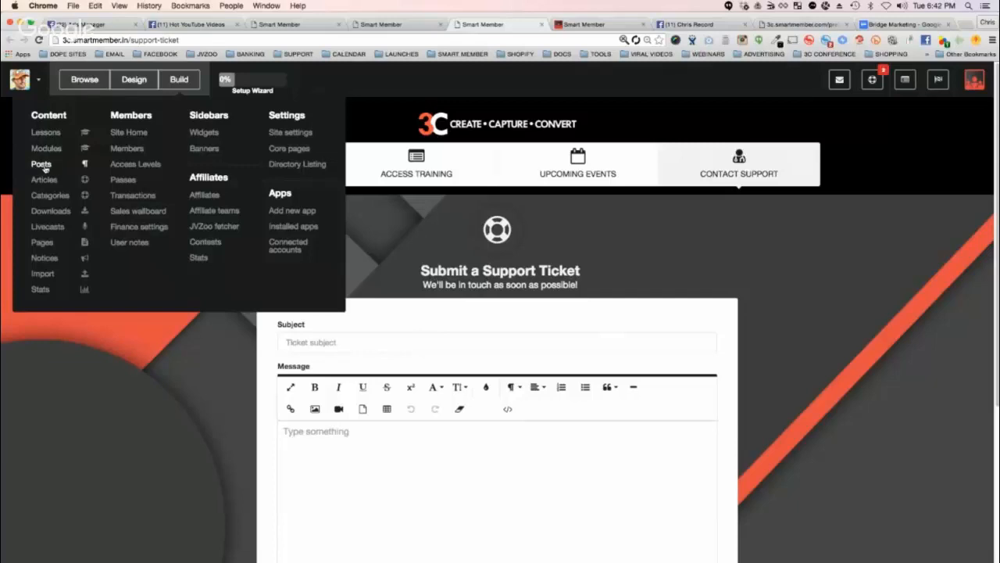
mouse_move(34, 186)
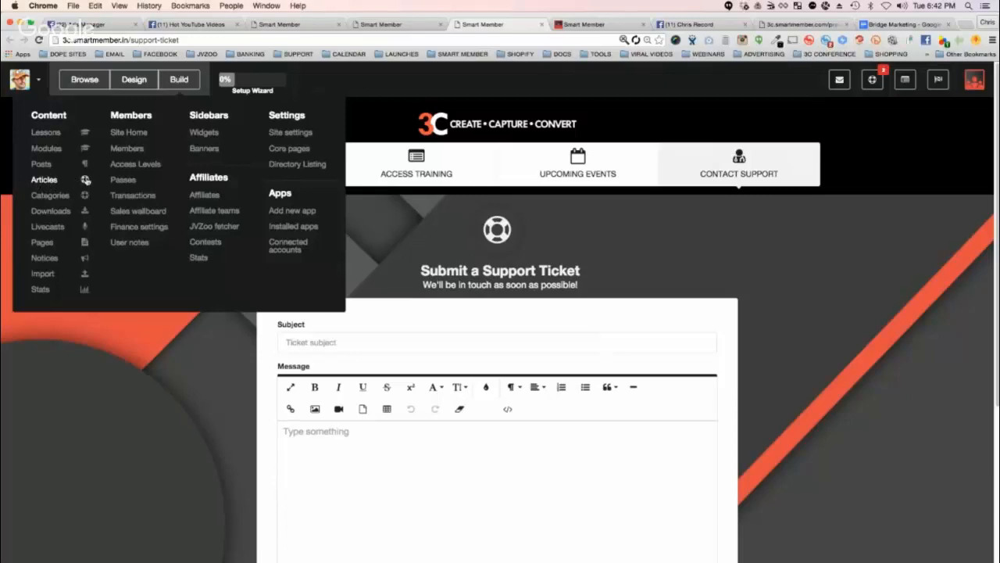
mouse_move(49, 194)
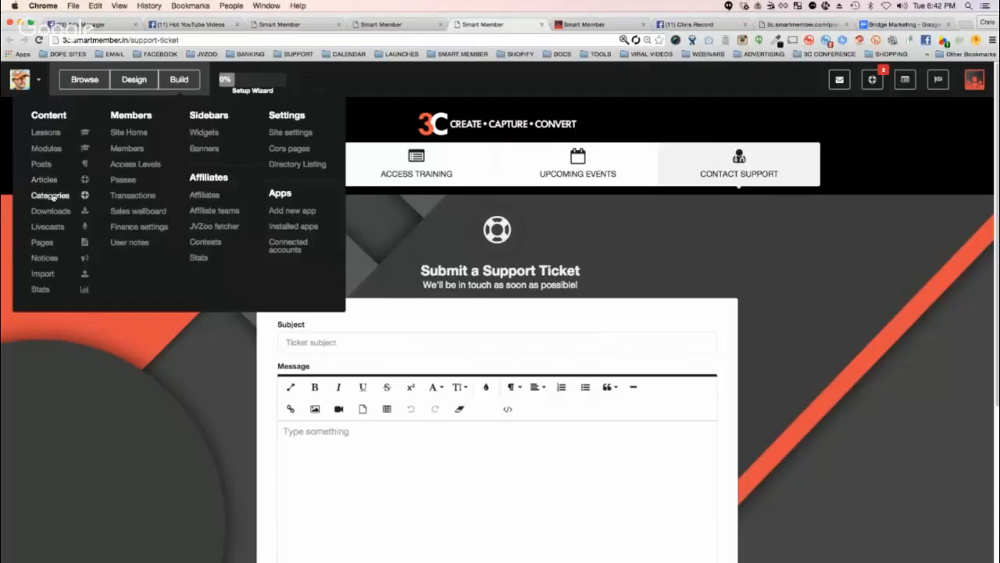
mouse_move(45, 179)
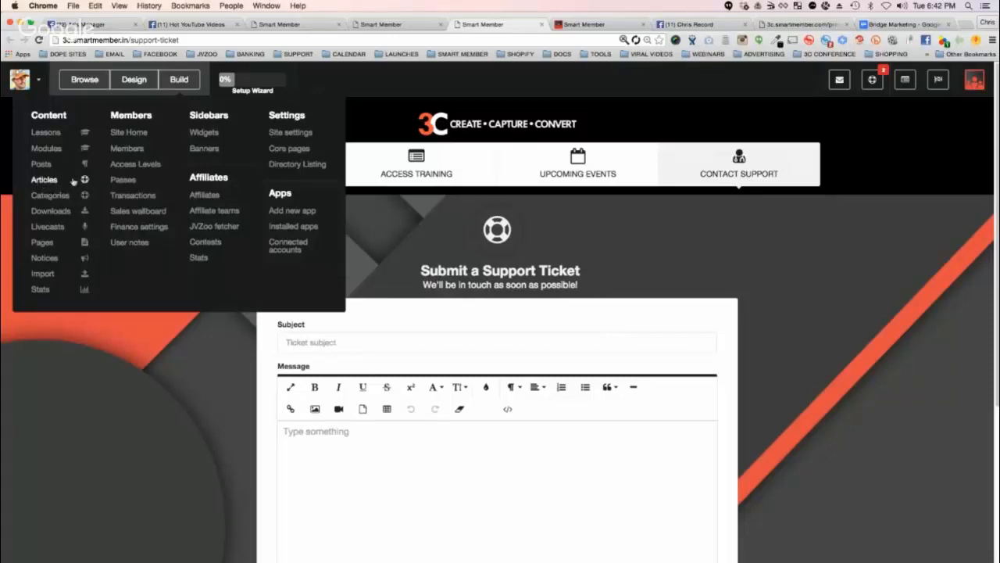
mouse_move(53, 242)
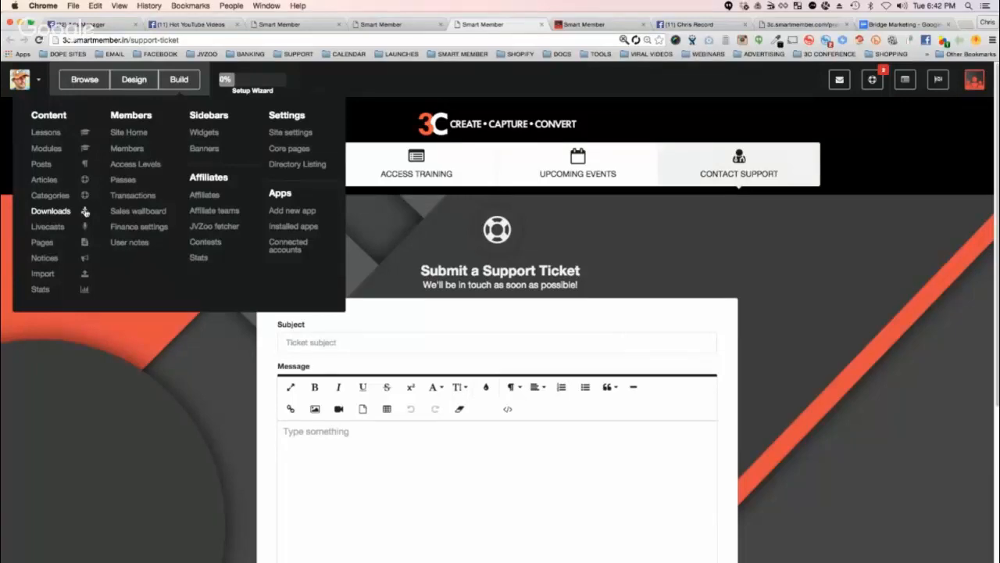
mouse_move(56, 211)
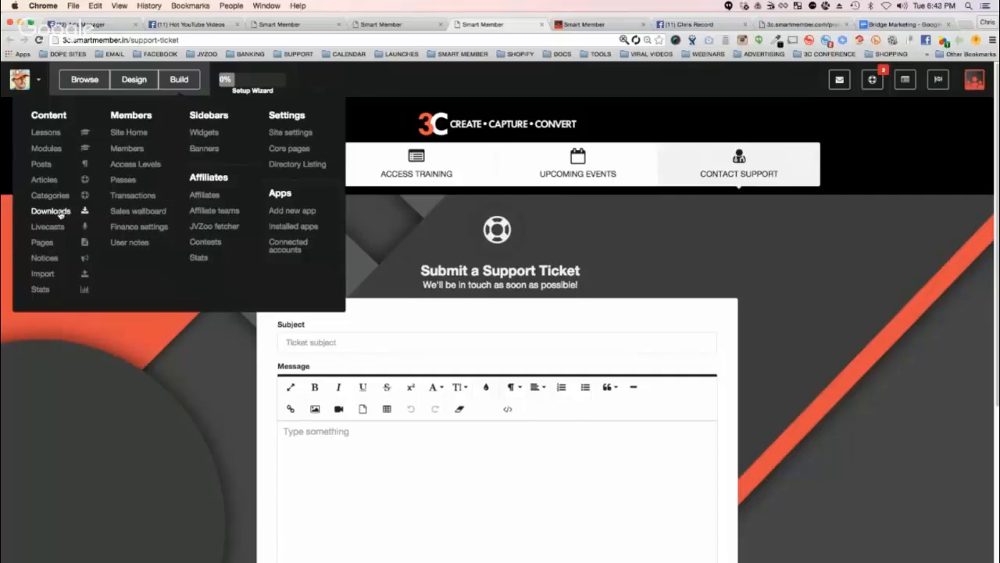
mouse_move(70, 226)
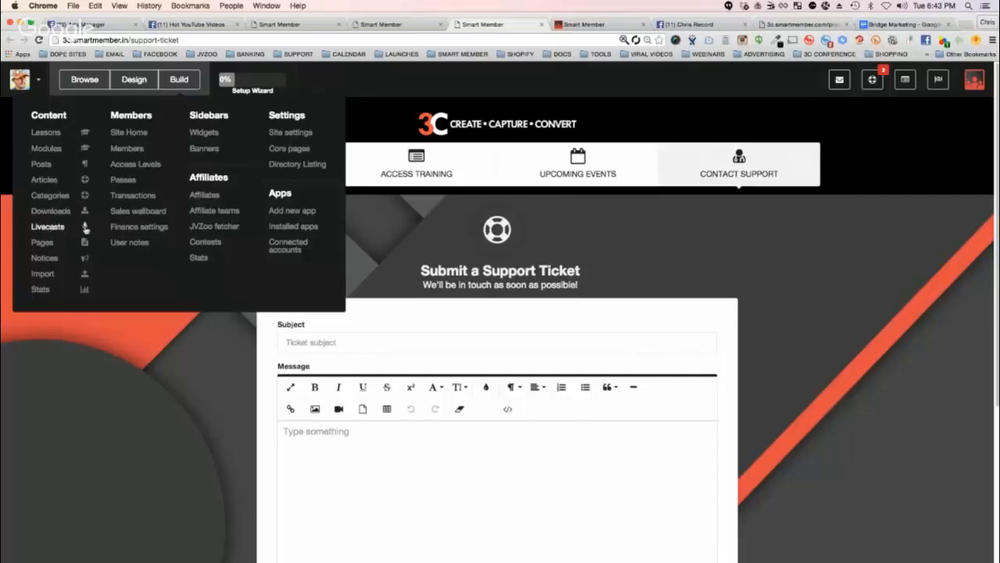
mouse_move(49, 227)
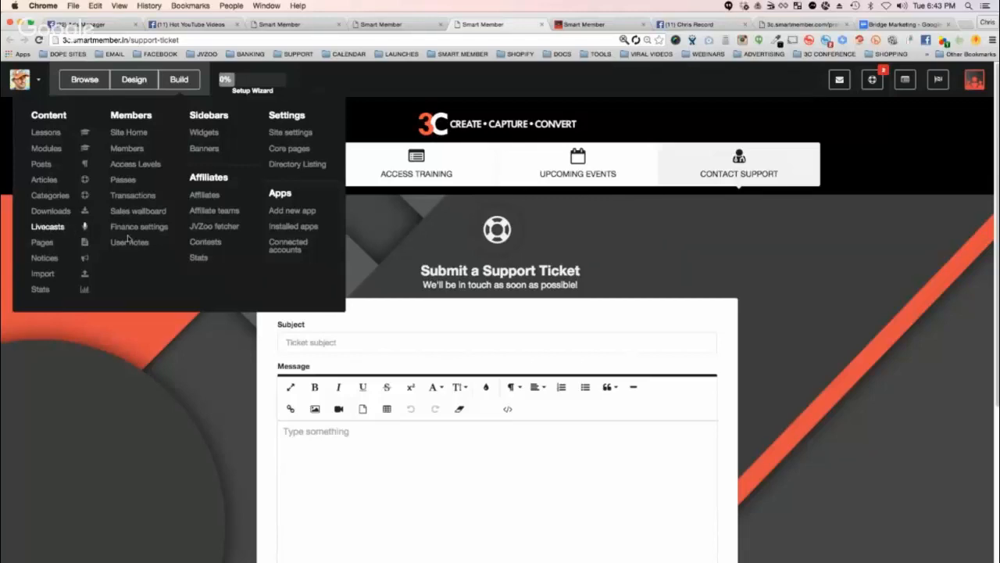
mouse_move(48, 227)
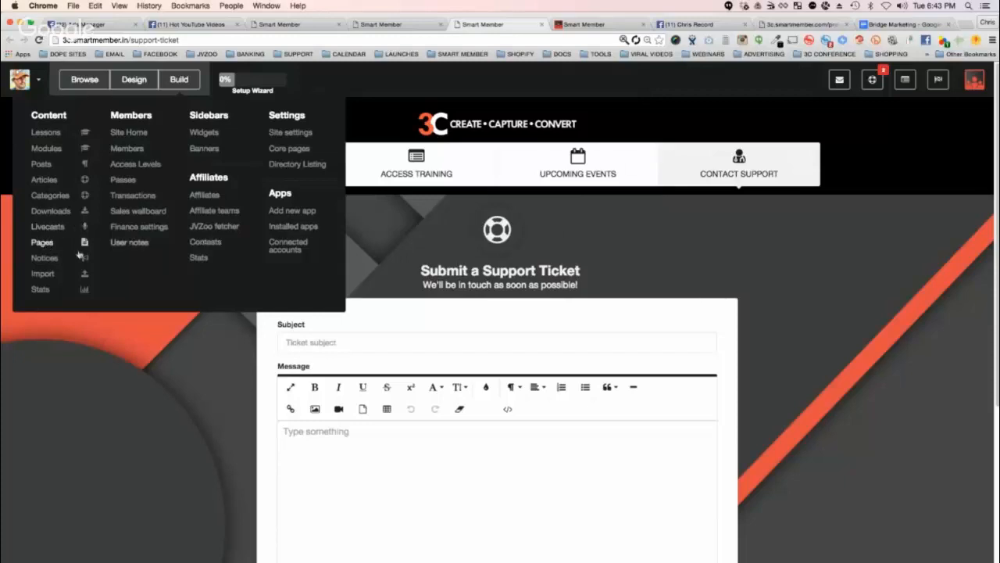
mouse_move(47, 262)
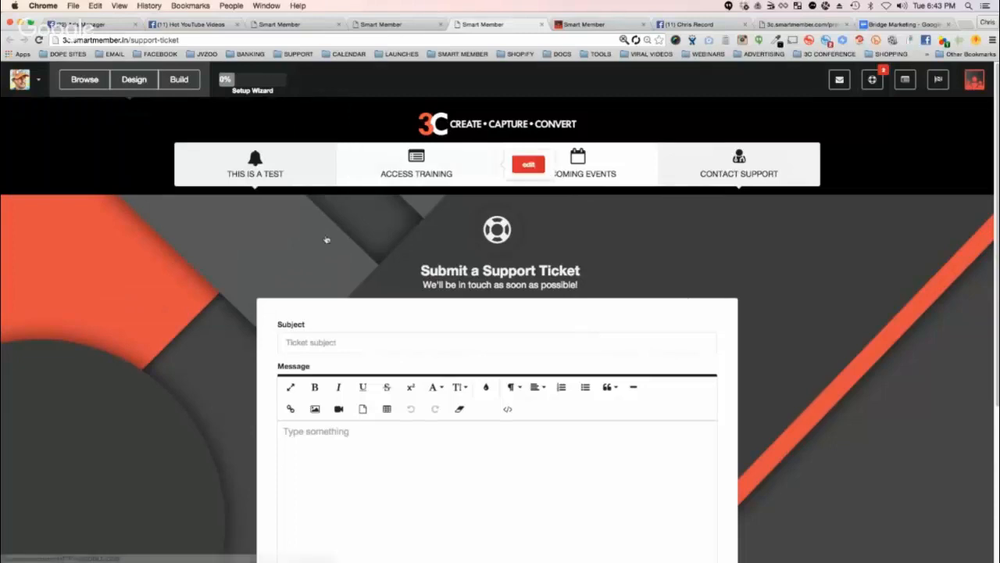
mouse_move(634, 422)
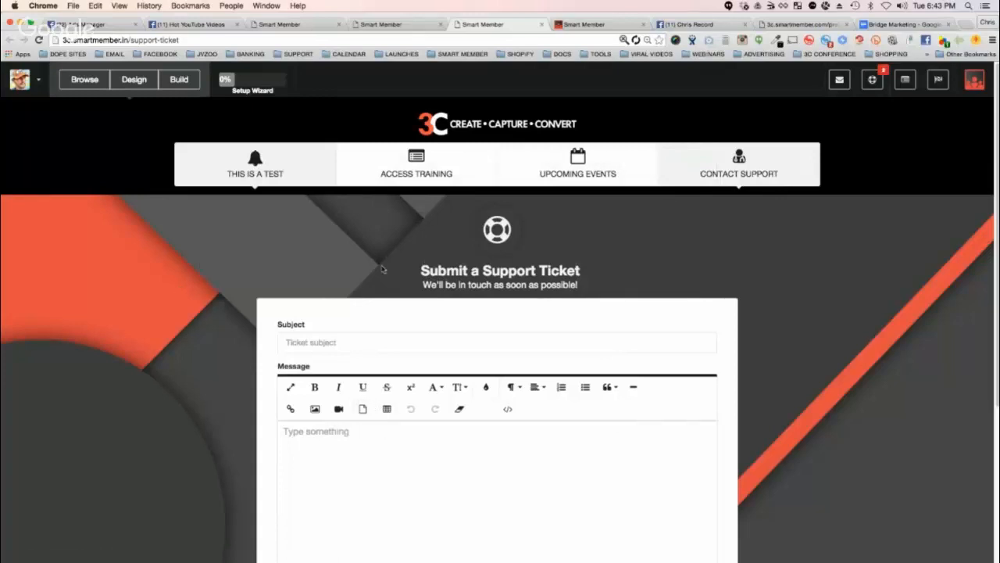
mouse_move(454, 245)
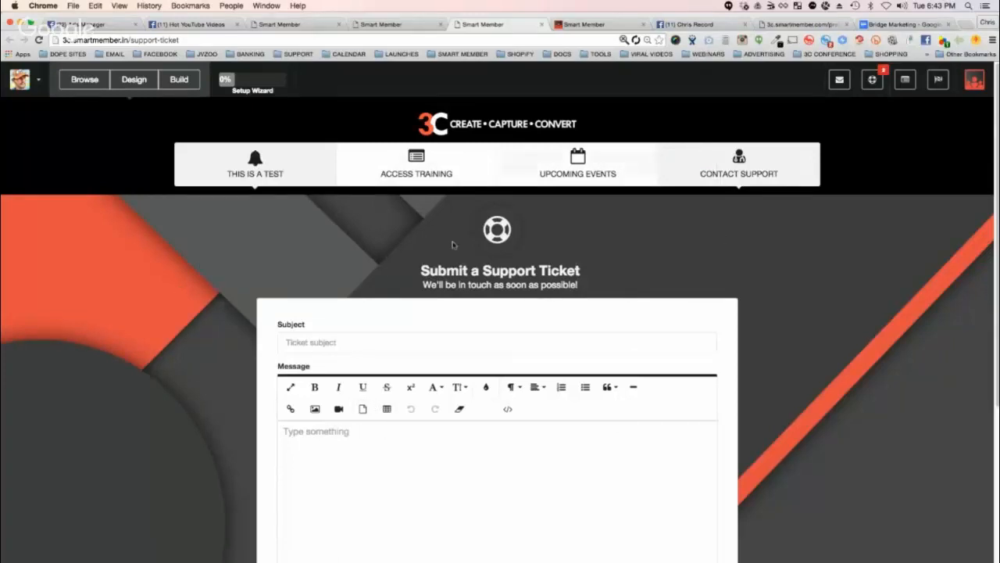
mouse_move(623, 285)
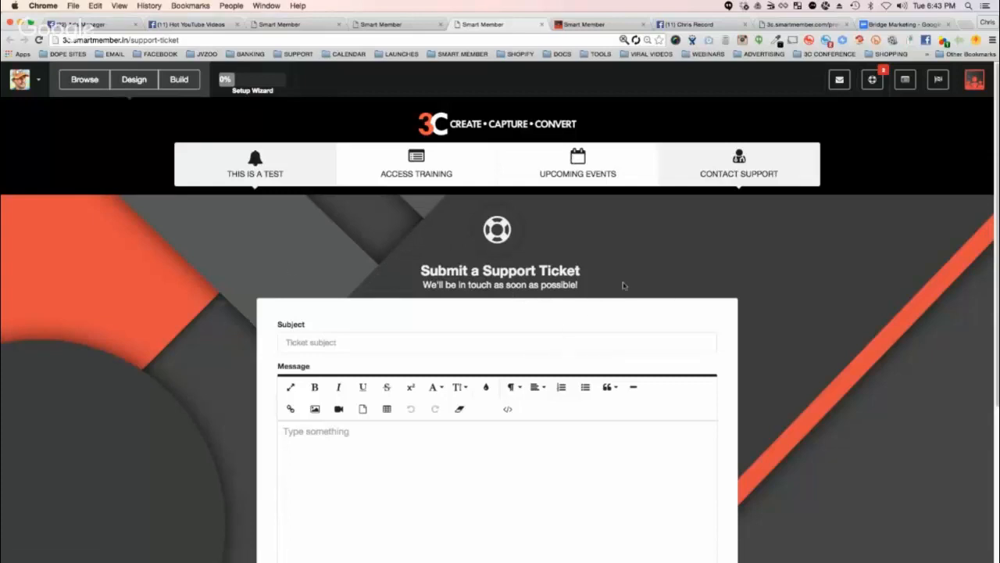
mouse_move(536, 203)
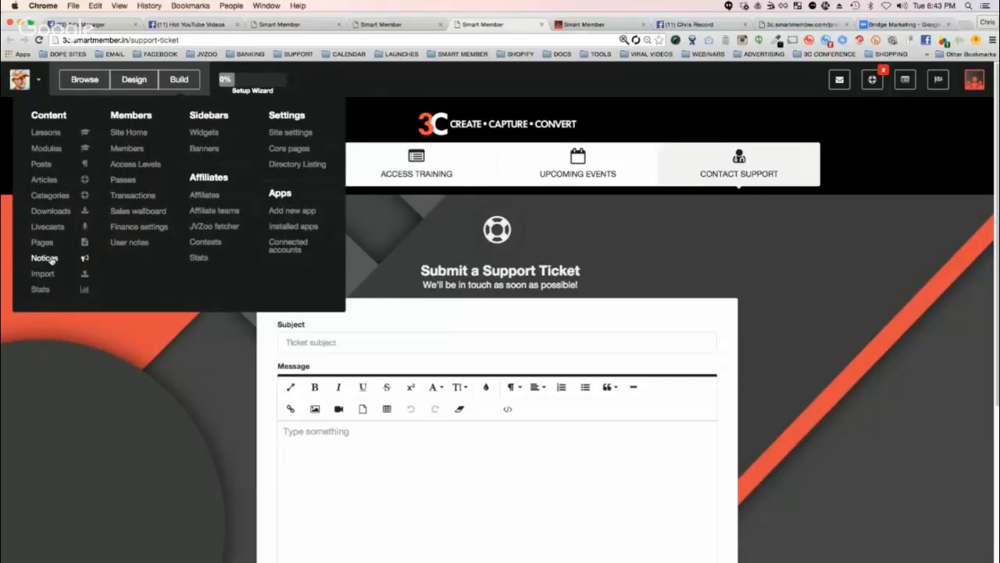
mouse_move(57, 264)
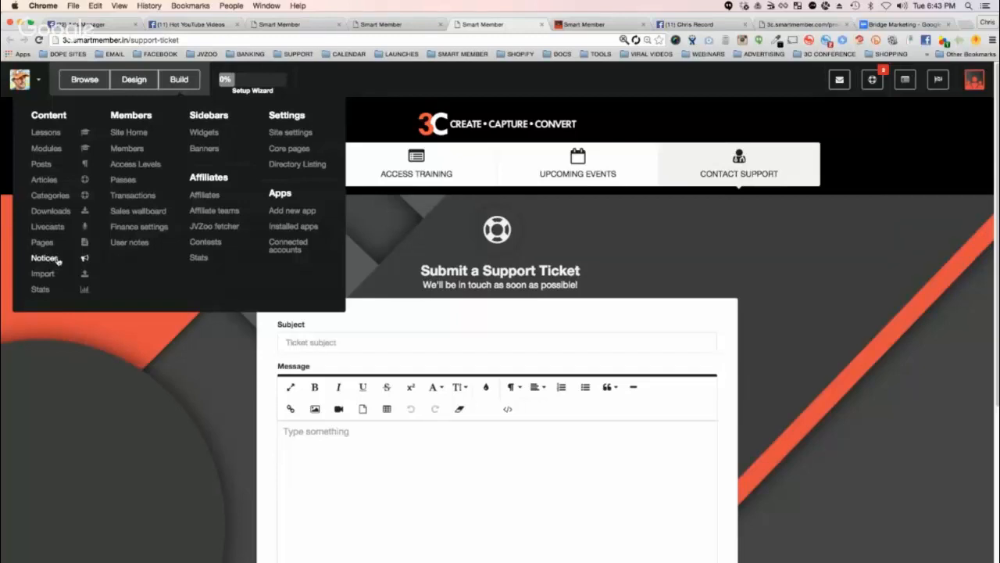
mouse_move(53, 270)
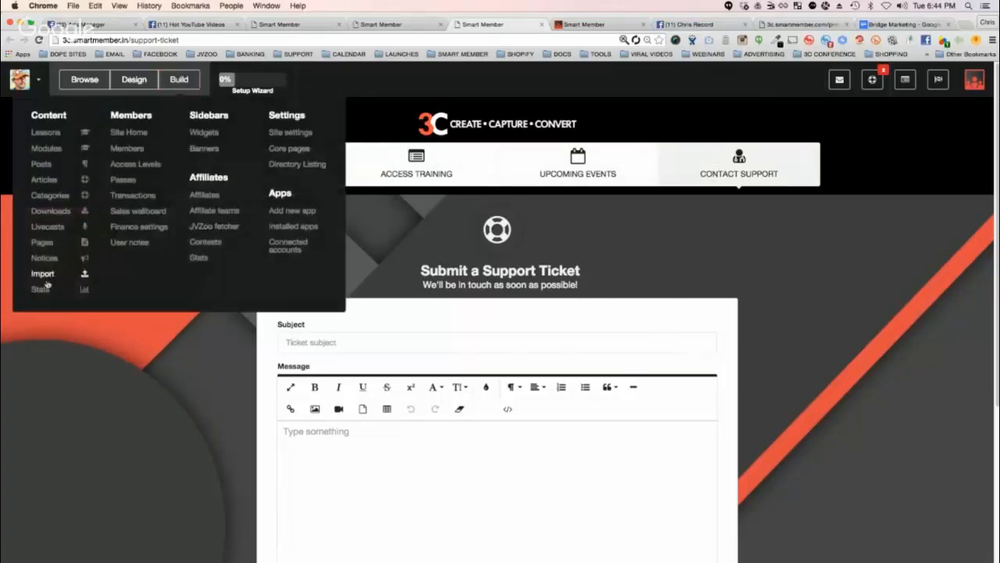
mouse_move(56, 291)
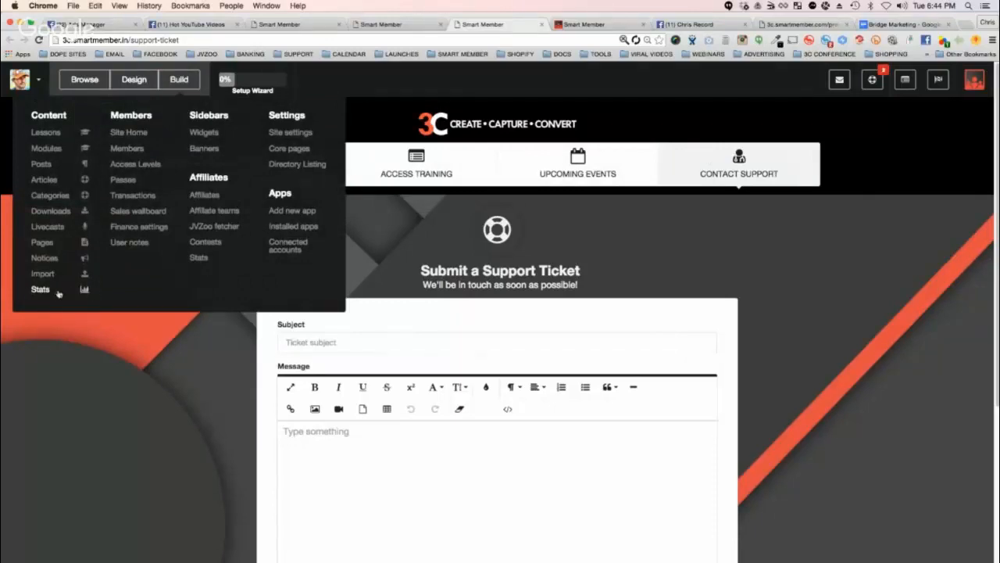
mouse_move(33, 289)
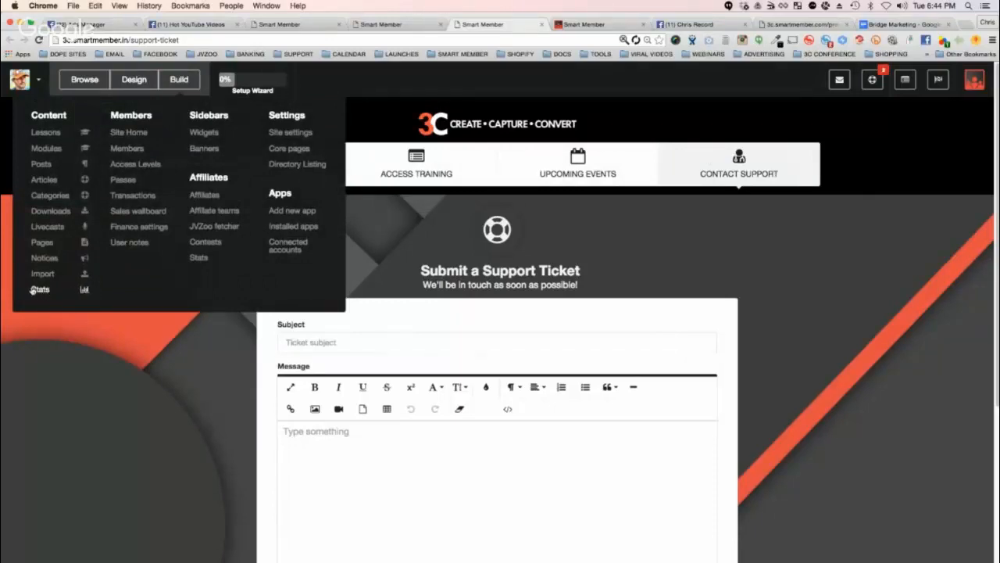